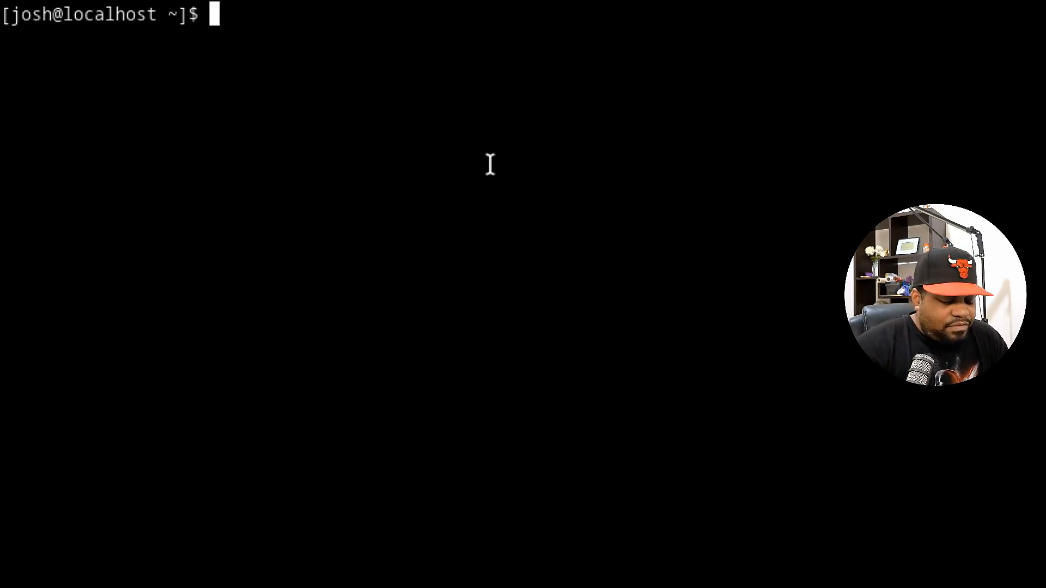
Run sudo dnf update; nothing needs updating and it reports complete.
{"action": "type", "text": "sudo dnf update"}
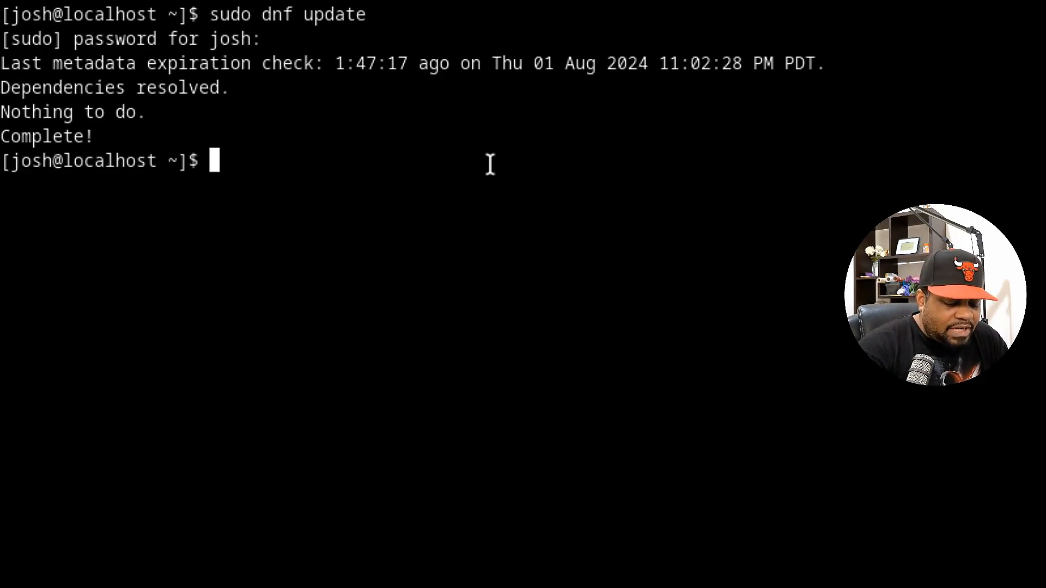
Install logwatch with dnf -y, pulling in s-nail and the Perl dependencies.
{"action": "type", "text": "sudo dnf in"}
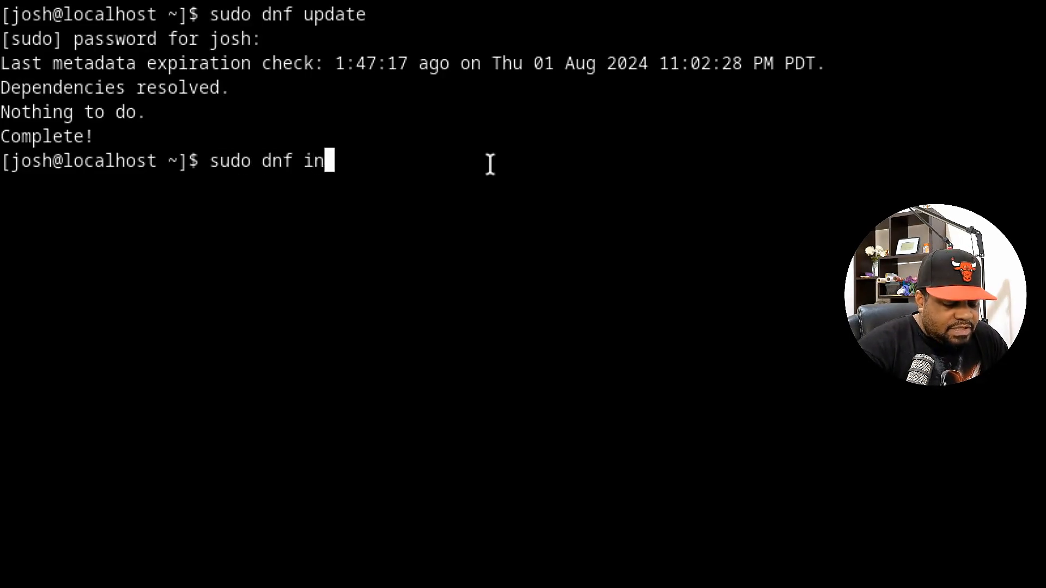
{"action": "type", "text": "stall lo"}
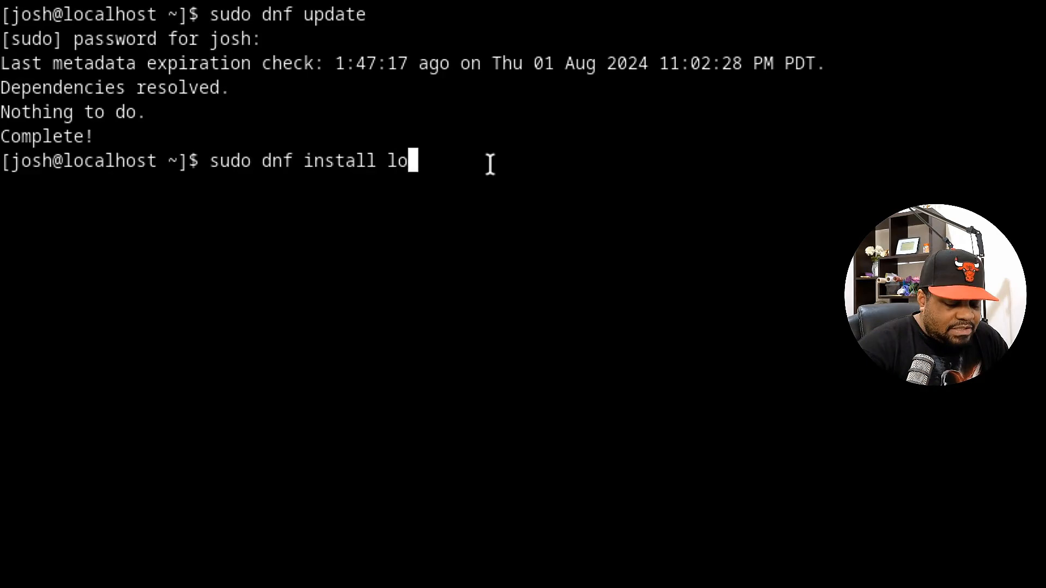
{"action": "type", "text": "gwatch"}
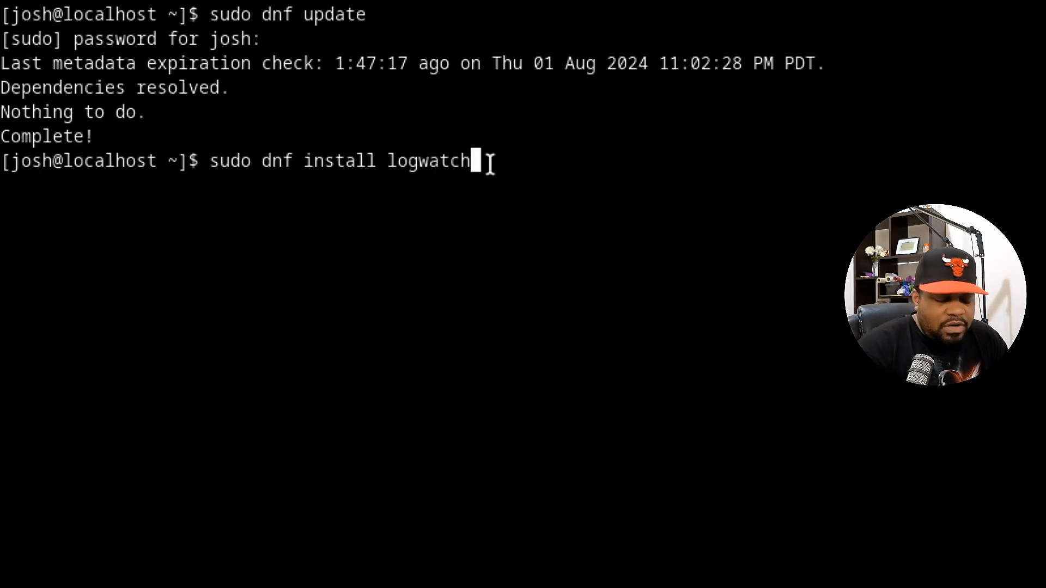
{"action": "type", "text": "-y"}
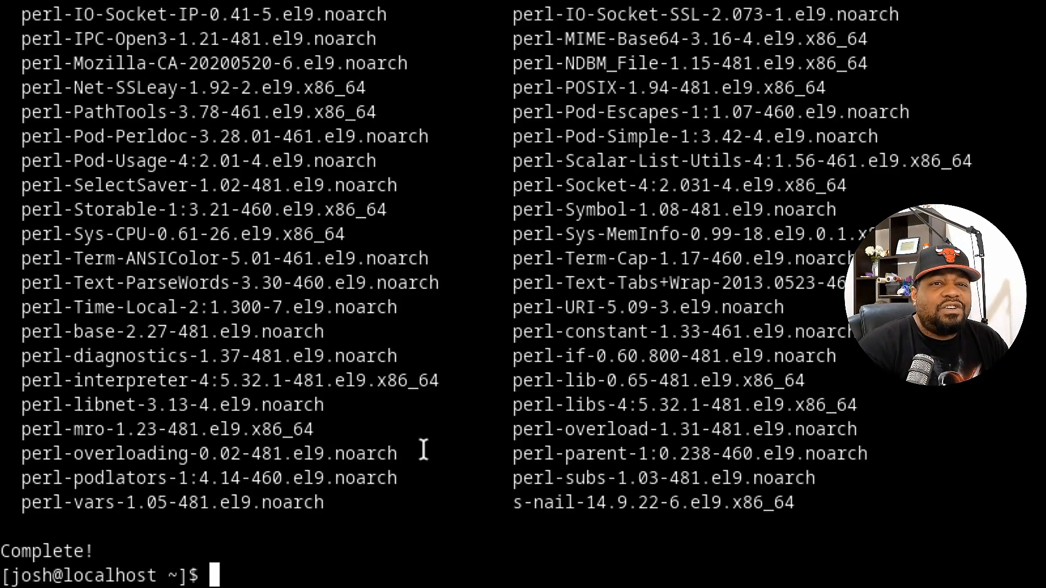
Create the /var/cache/logwatch/ directory and install Postfix with dnf -y.
{"action": "type", "text": "sudo mkdir"}
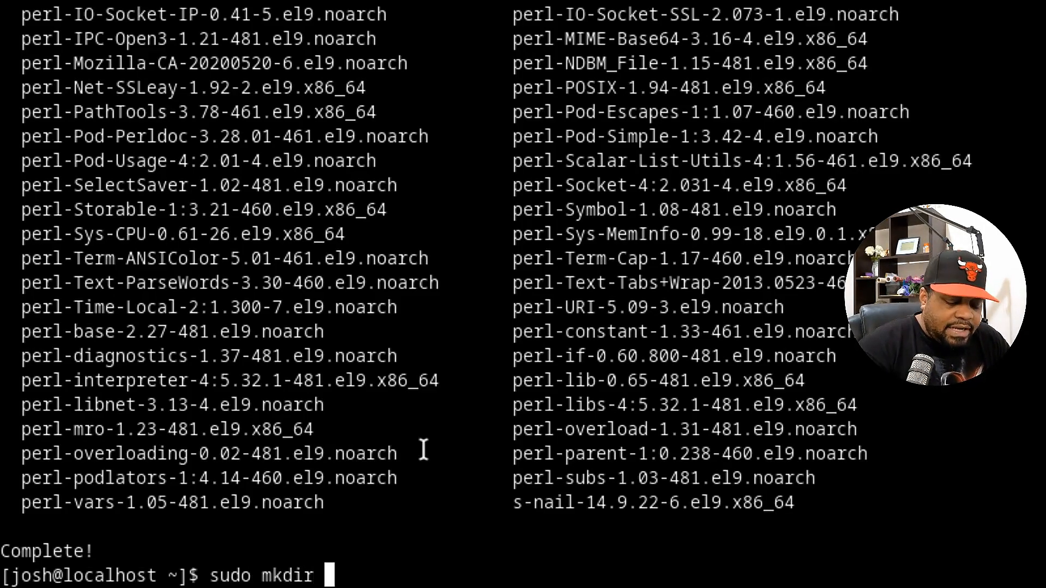
{"action": "type", "text": "/var/cache"}
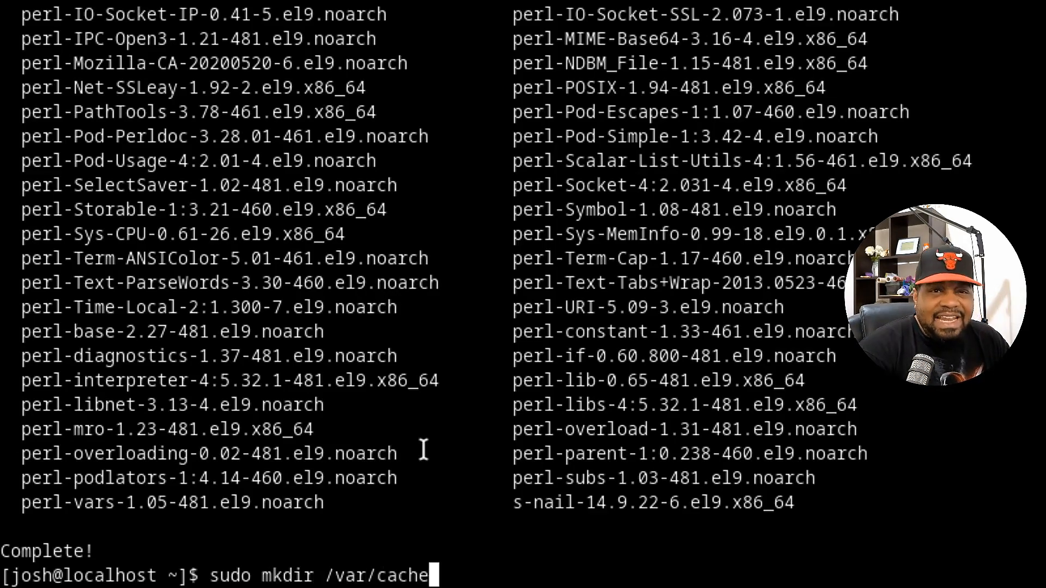
{"action": "type", "text": "/"}
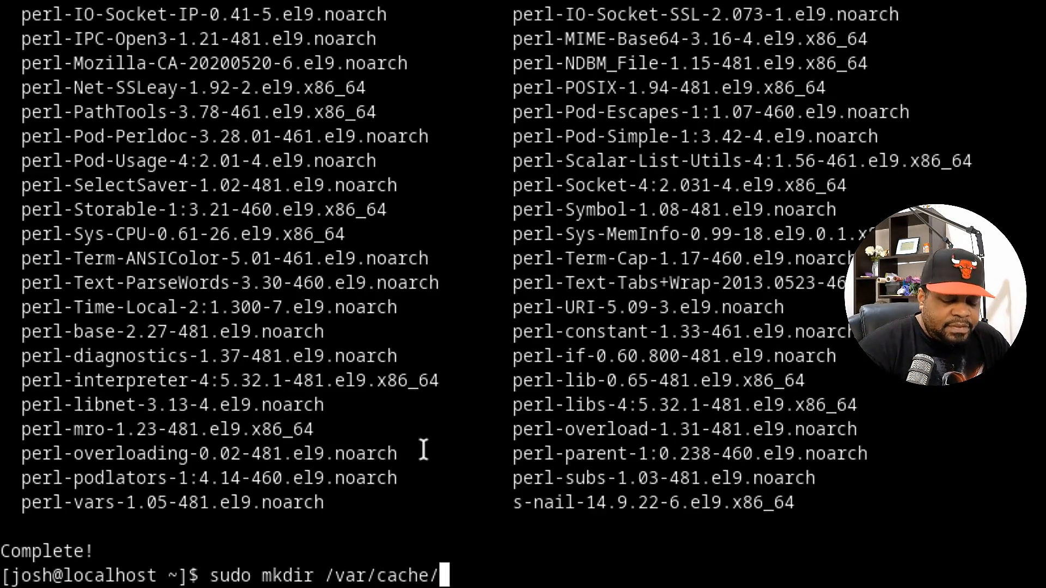
{"action": "type", "text": "logwatch/"}
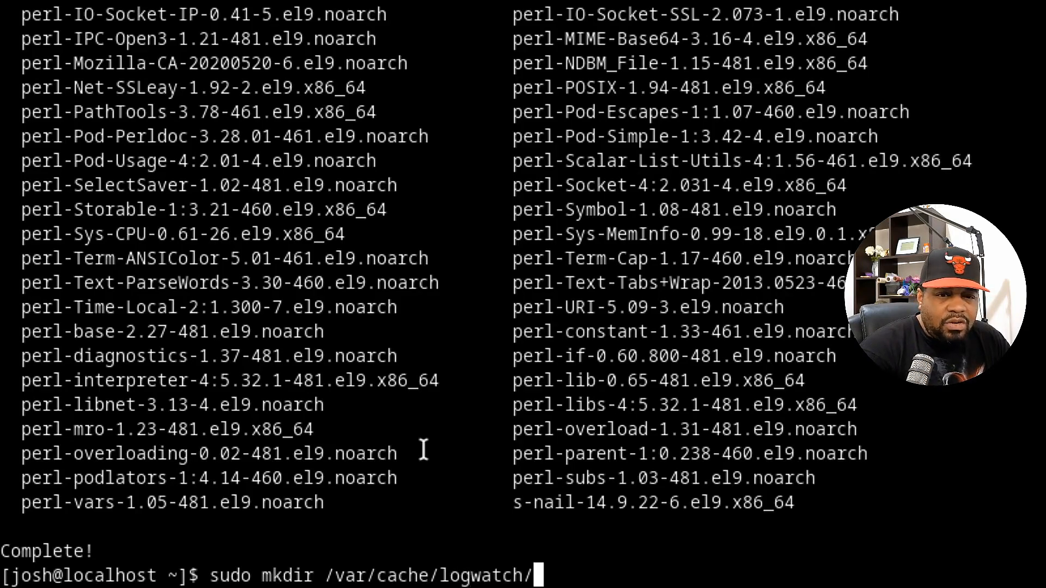
{"action": "key", "text": "Backspace"}
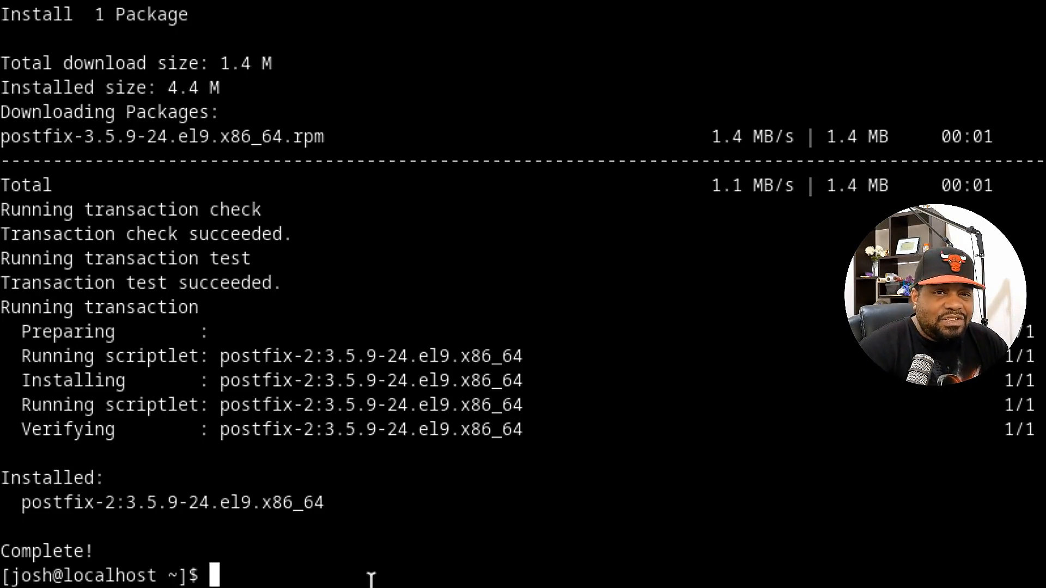
Open /etc/postfix/main.cf in nano with sudo.
{"action": "type", "text": "sudo"}
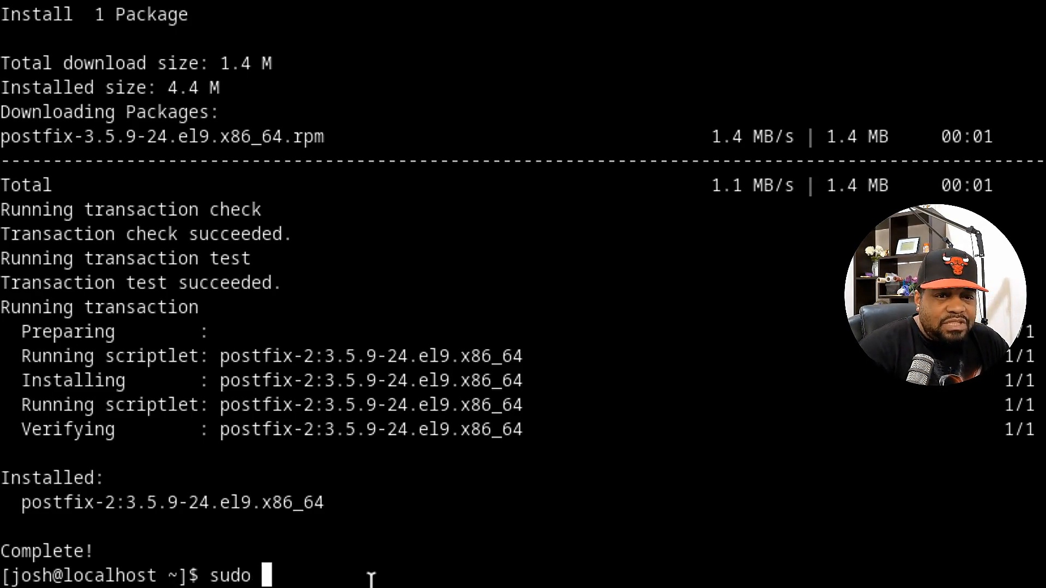
{"action": "type", "text": "nano"}
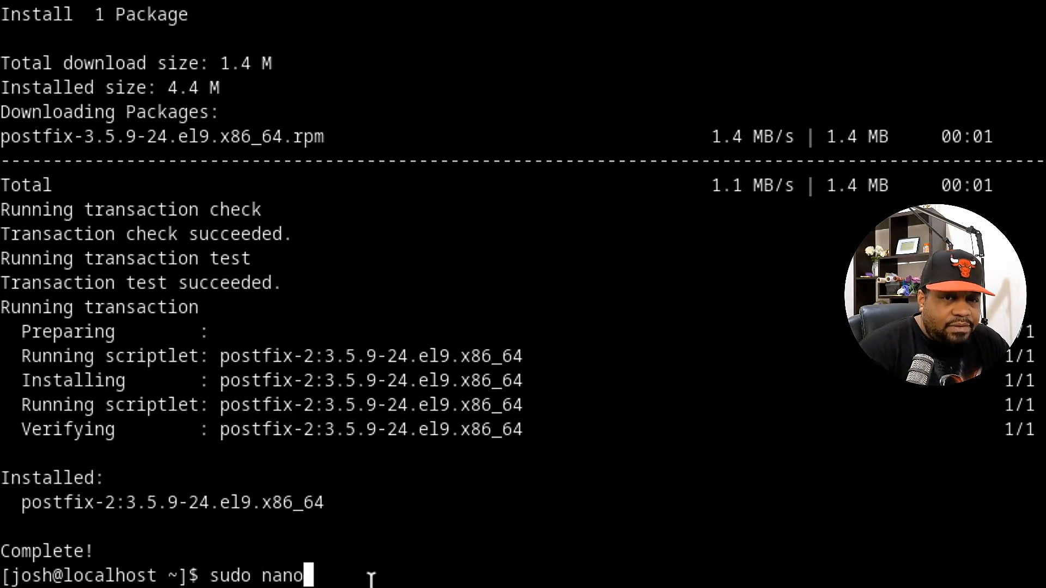
{"action": "type", "text": "/etc/"}
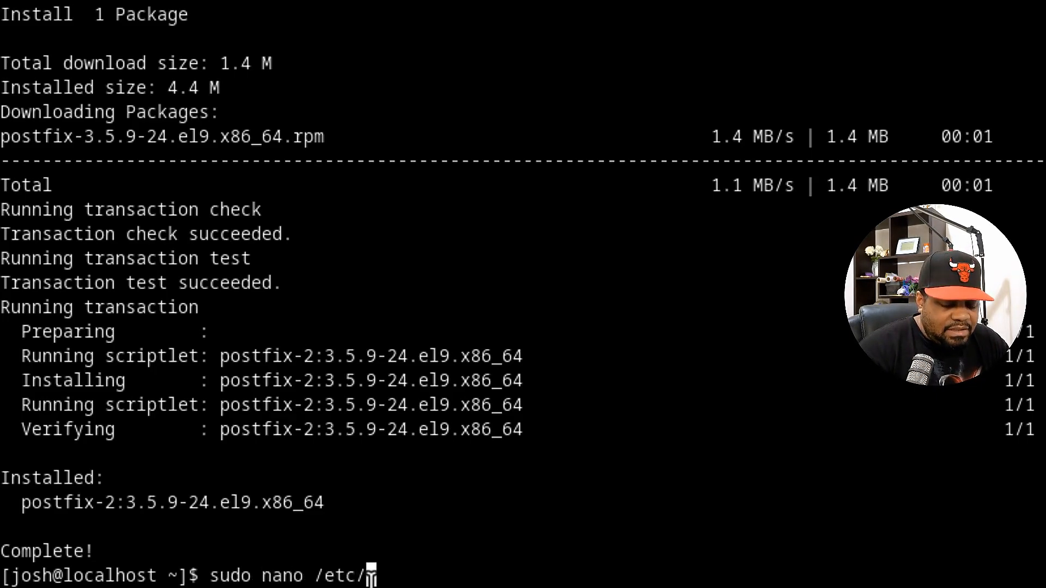
{"action": "type", "text": "postfix/m"}
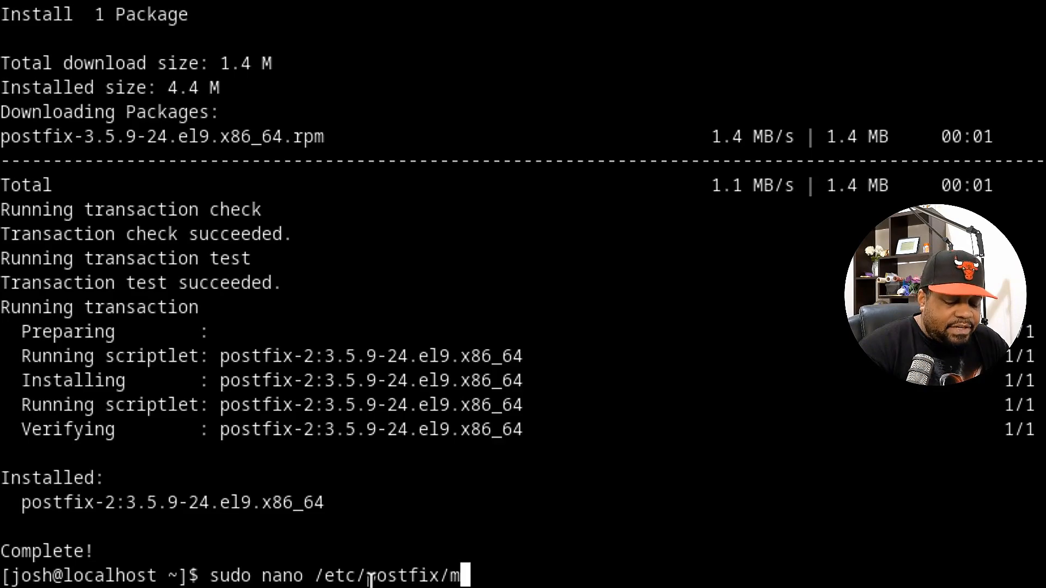
{"action": "type", "text": "ain.cf"}
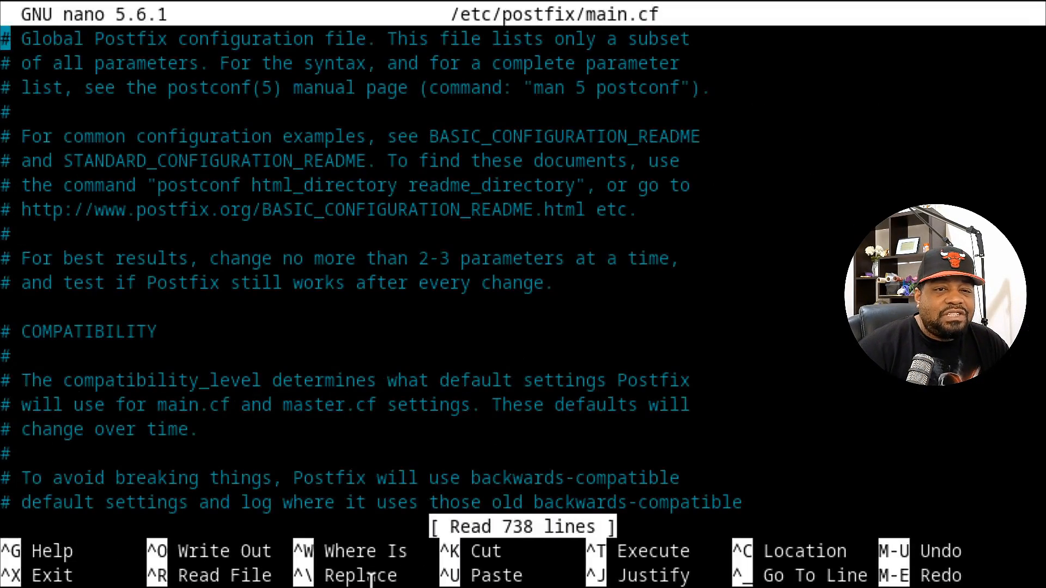
Set myhostname = localhost and mydomain = localdomain in main.cf.
{"action": "scroll", "scroll_direction": "down", "scroll_amount": 3}
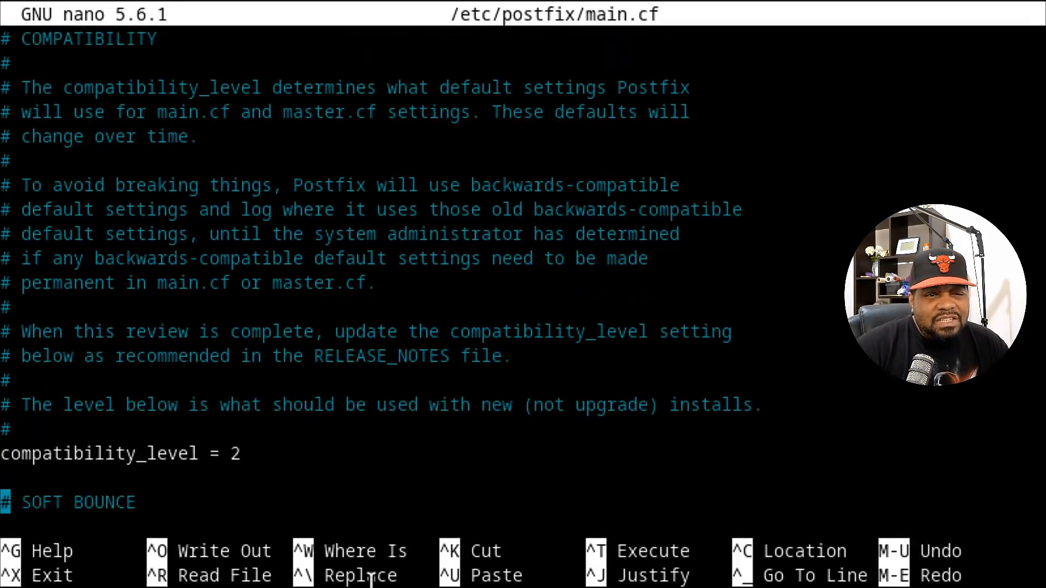
{"action": "scroll", "scroll_direction": "down", "scroll_amount": 3}
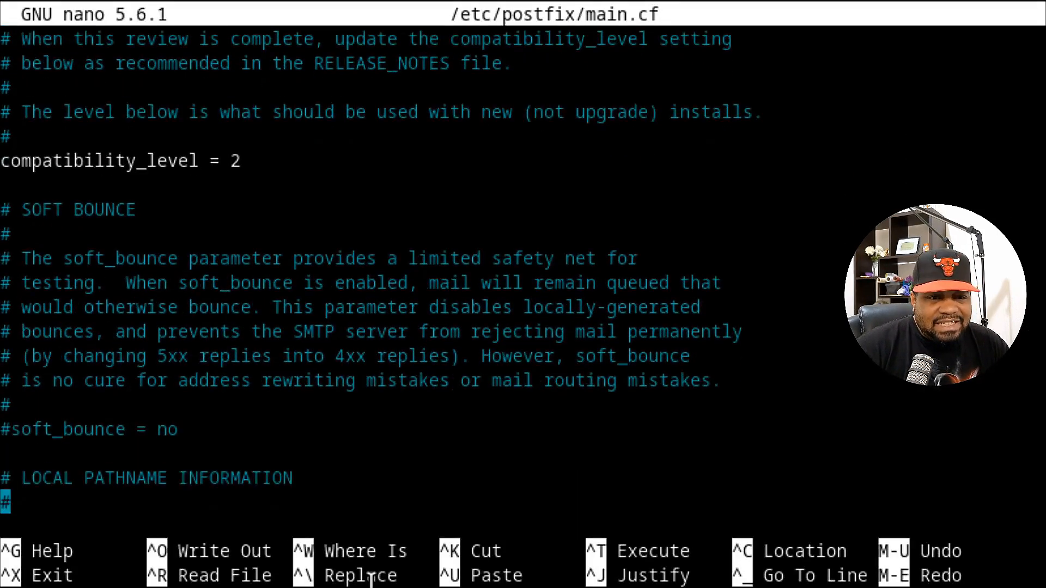
{"action": "scroll", "scroll_direction": "down", "scroll_amount": 3}
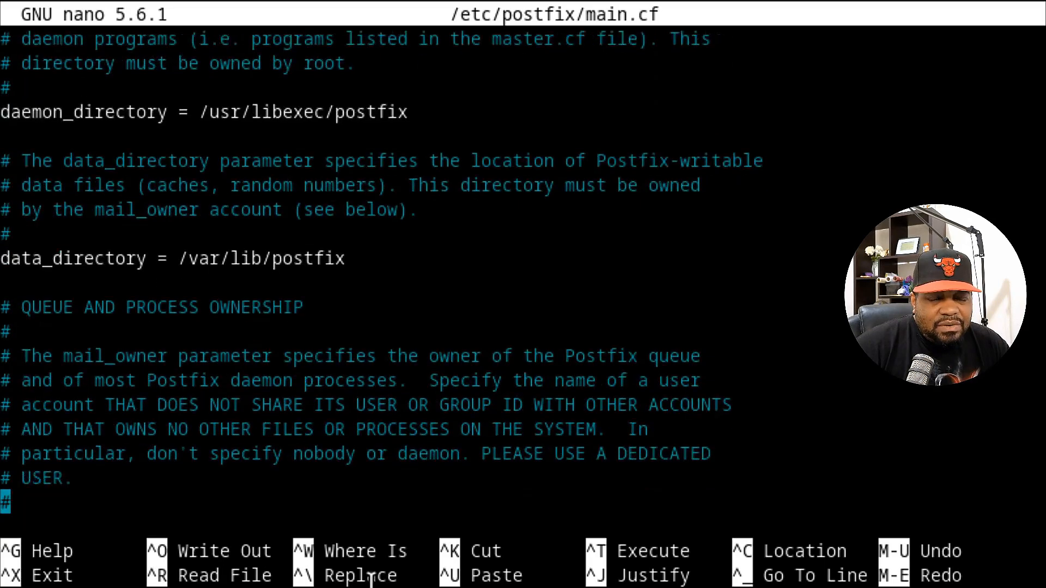
{"action": "scroll", "scroll_direction": "down", "scroll_amount": 3}
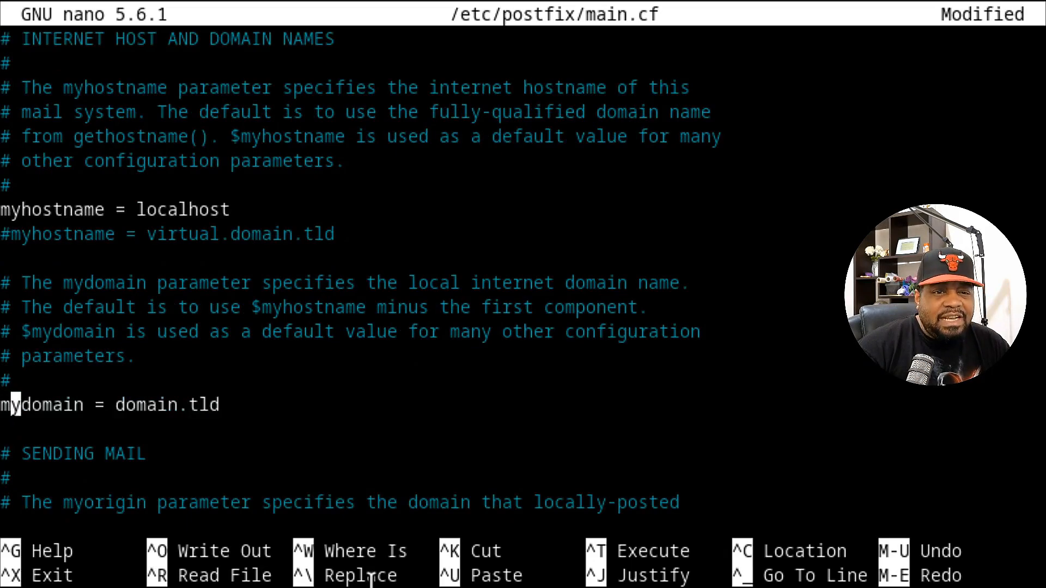
{"action": "type", "text": "localdomaind"}
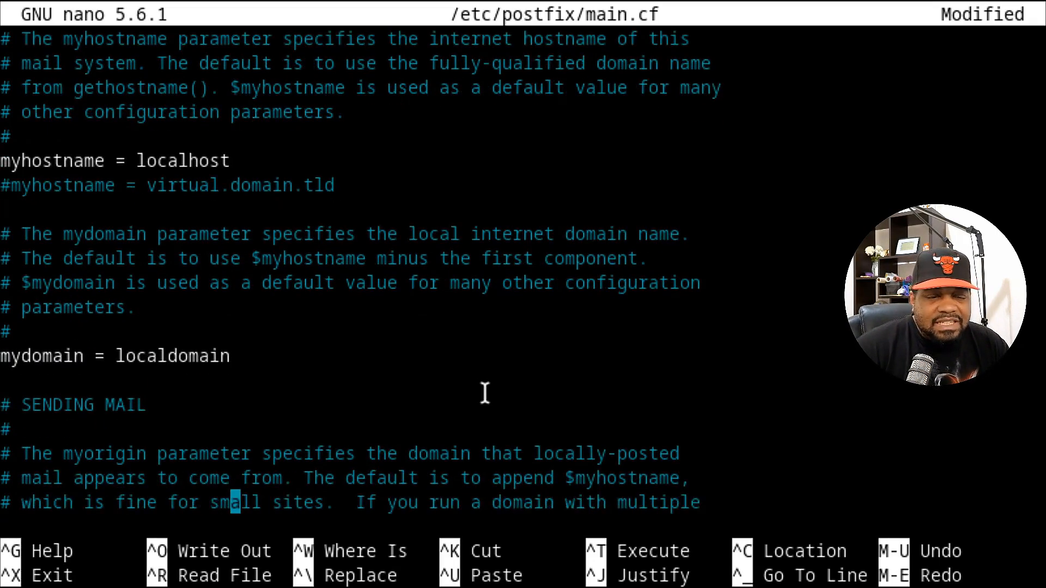
Enable myorigin = $mydomain, inet_interfaces = localhost, and mydestination including $mydomain.
{"action": "scroll", "scroll_direction": "down", "scroll_amount": 3}
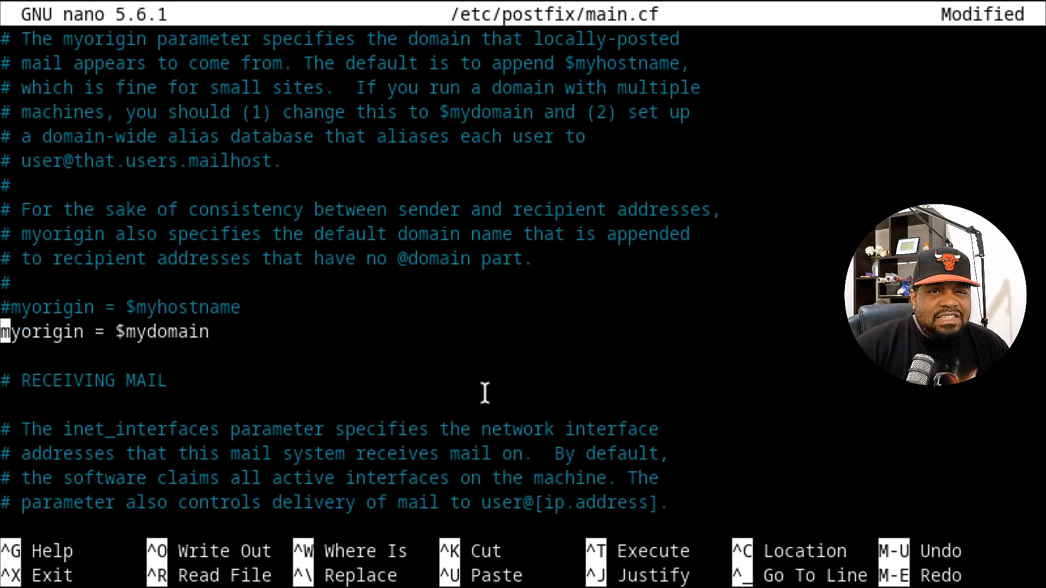
{"action": "scroll", "scroll_direction": "down", "scroll_amount": 3}
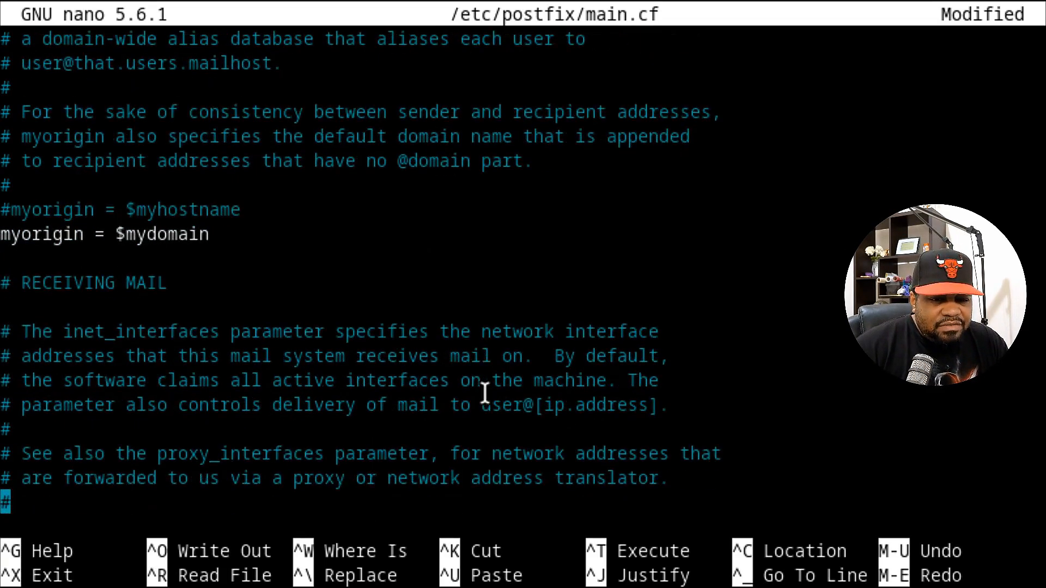
{"action": "scroll", "scroll_direction": "down", "scroll_amount": 3}
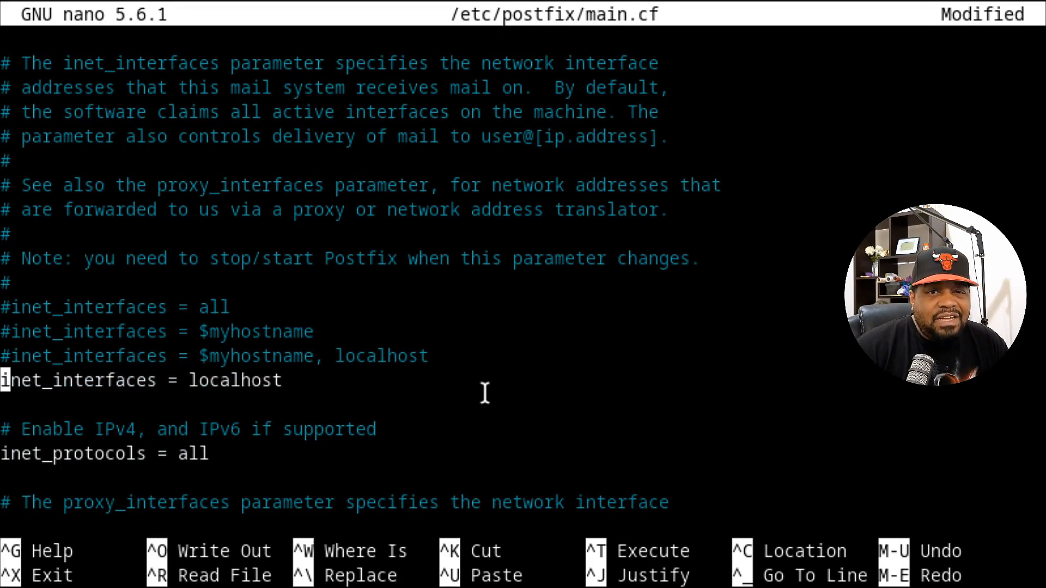
{"action": "scroll", "scroll_direction": "down", "scroll_amount": 3}
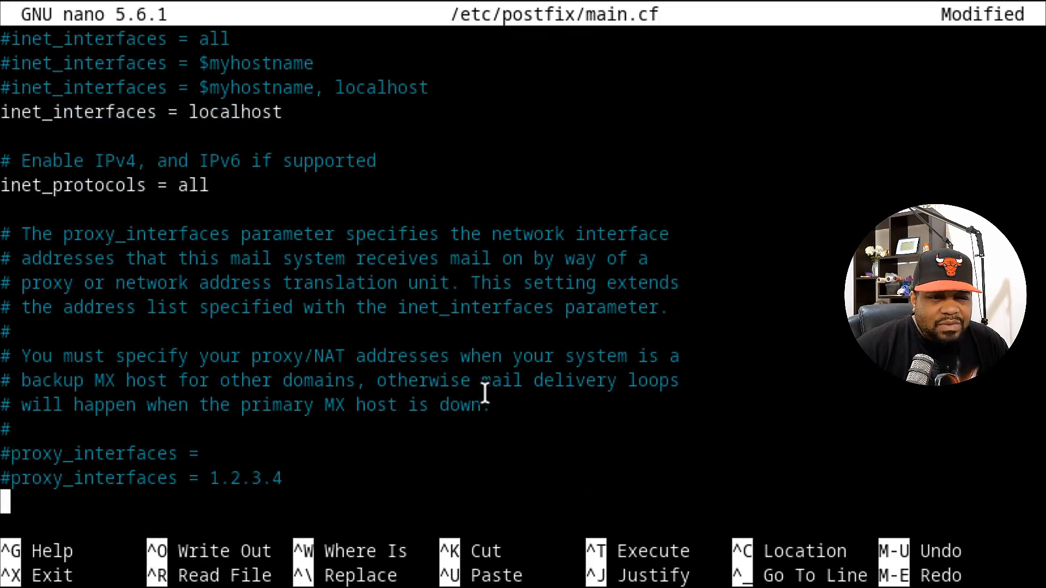
{"action": "scroll", "scroll_direction": "down", "scroll_amount": 3}
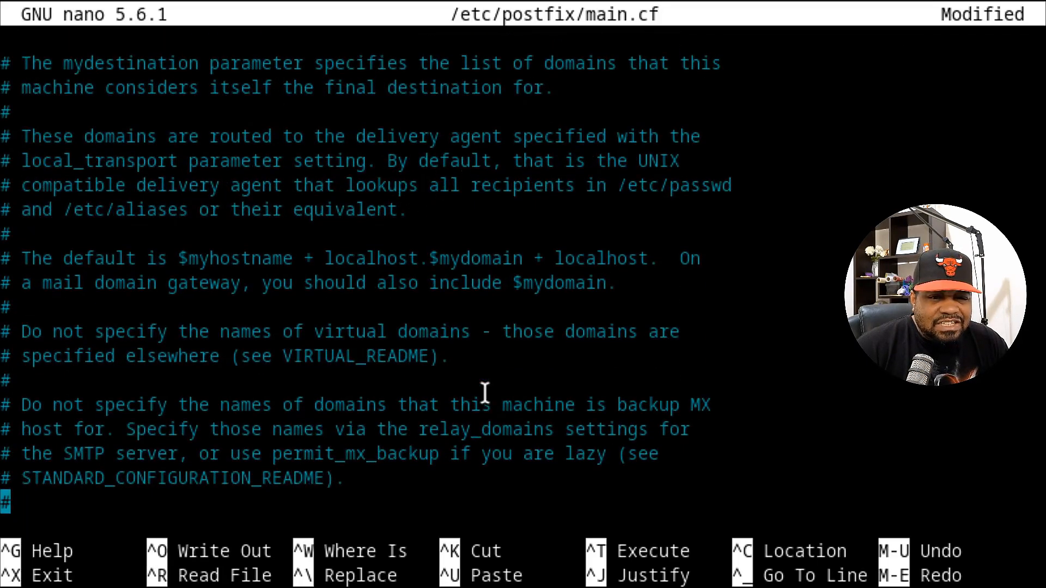
{"action": "scroll", "scroll_direction": "down", "scroll_amount": 3}
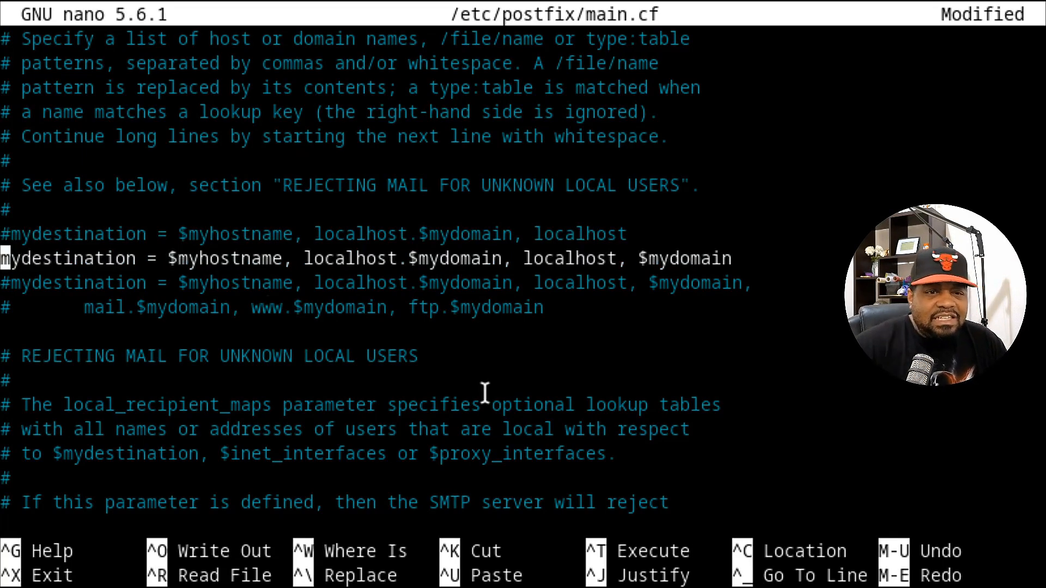
{"action": "mouse_move", "coordinate": [377, 242]}
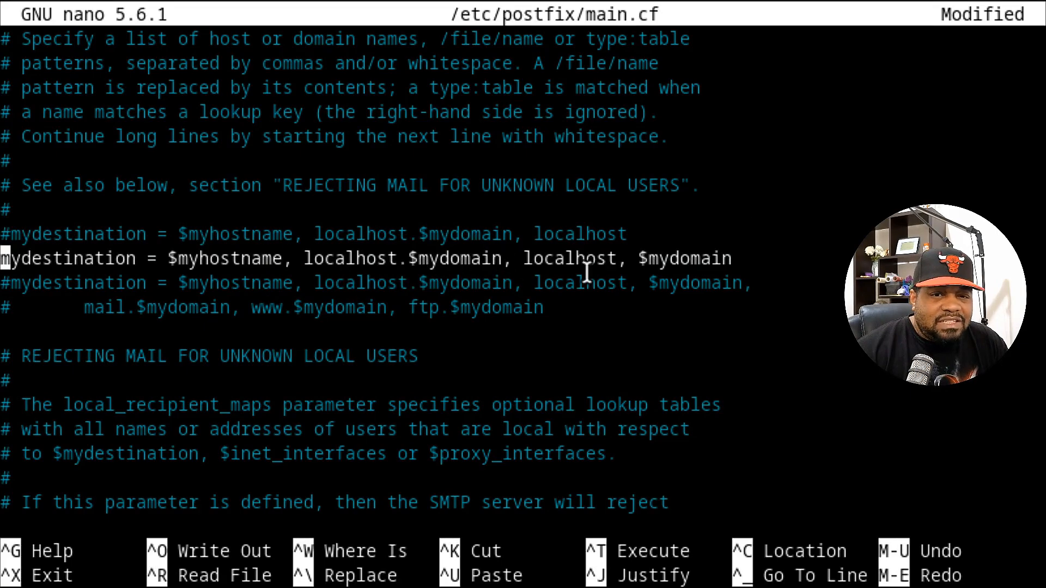
{"action": "mouse_move", "coordinate": [124, 207]}
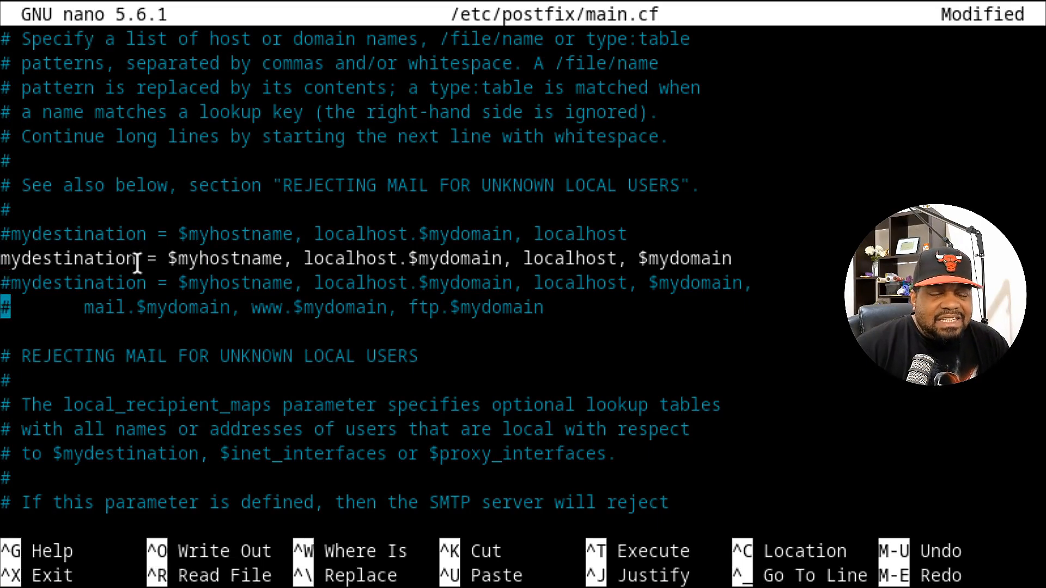
Enable mynetworks = 168.100.189.0/28, 127.0.0.0/8, then save main.cf and exit nano.
{"action": "scroll", "scroll_direction": "down", "scroll_amount": 3}
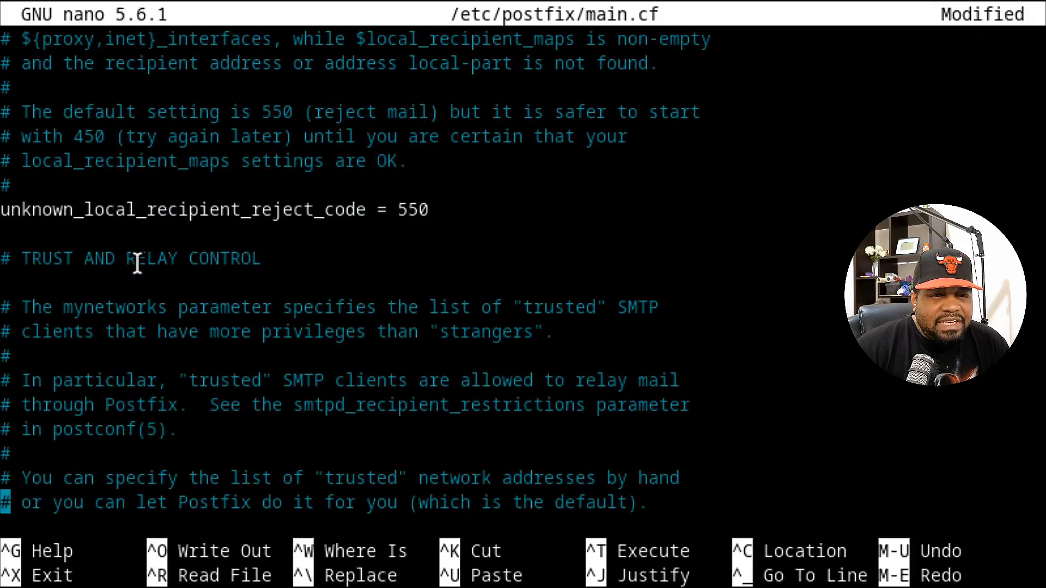
{"action": "scroll", "scroll_direction": "down", "scroll_amount": 3}
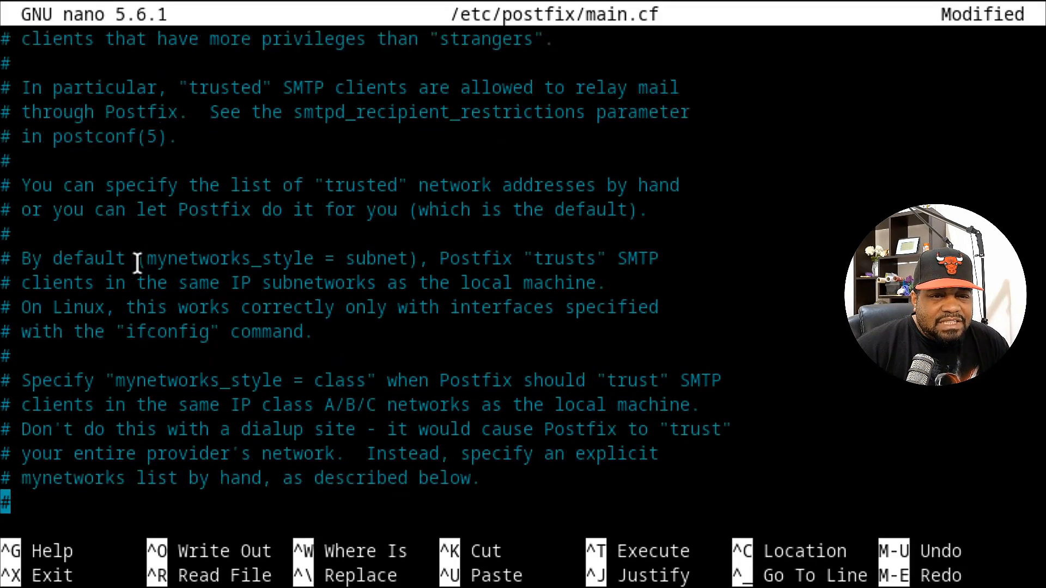
{"action": "scroll", "scroll_direction": "down", "scroll_amount": 3}
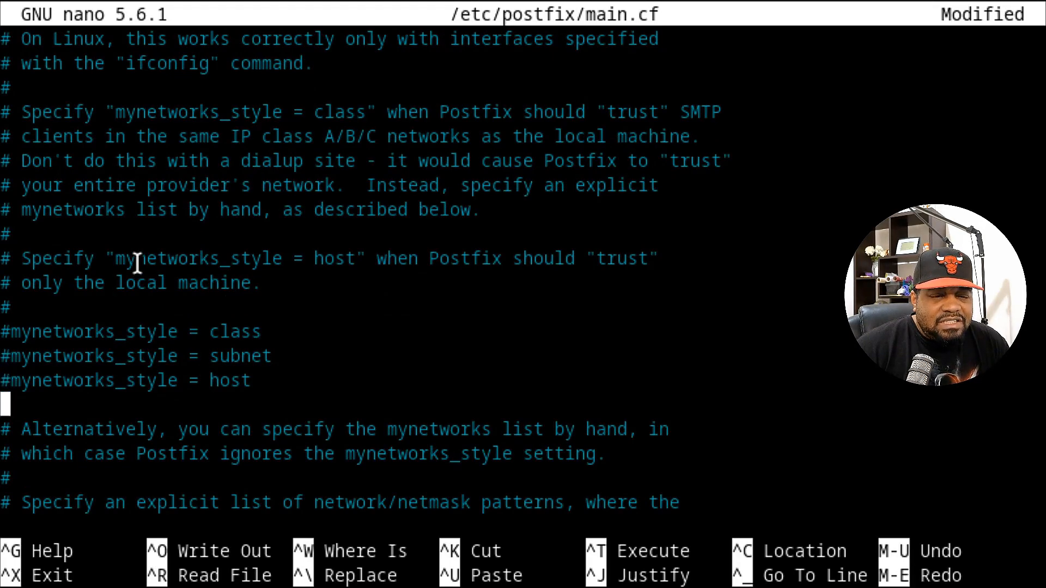
{"action": "scroll", "scroll_direction": "down", "scroll_amount": 3}
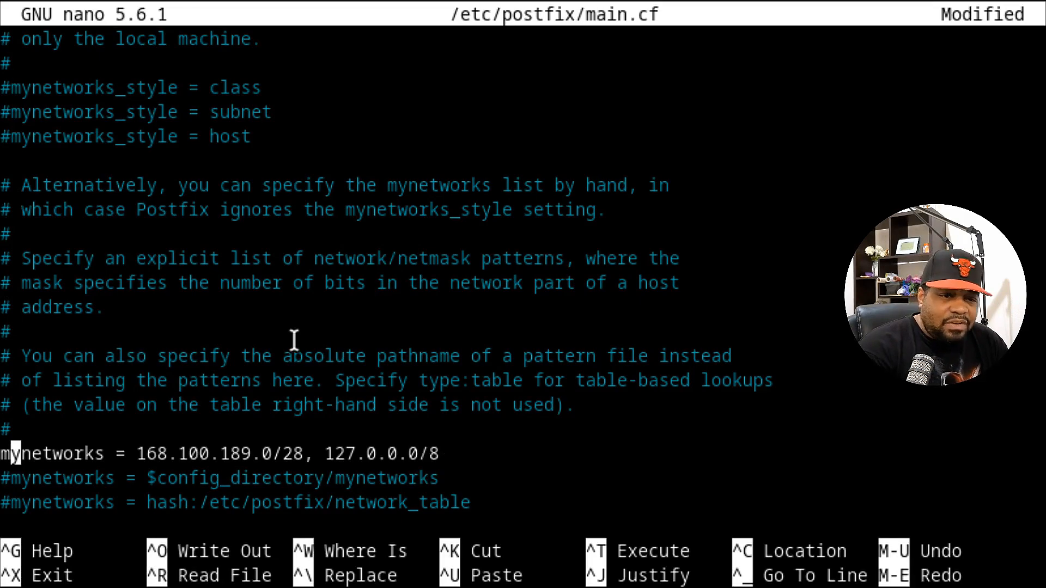
{"action": "key", "text": "ctrl+x"}
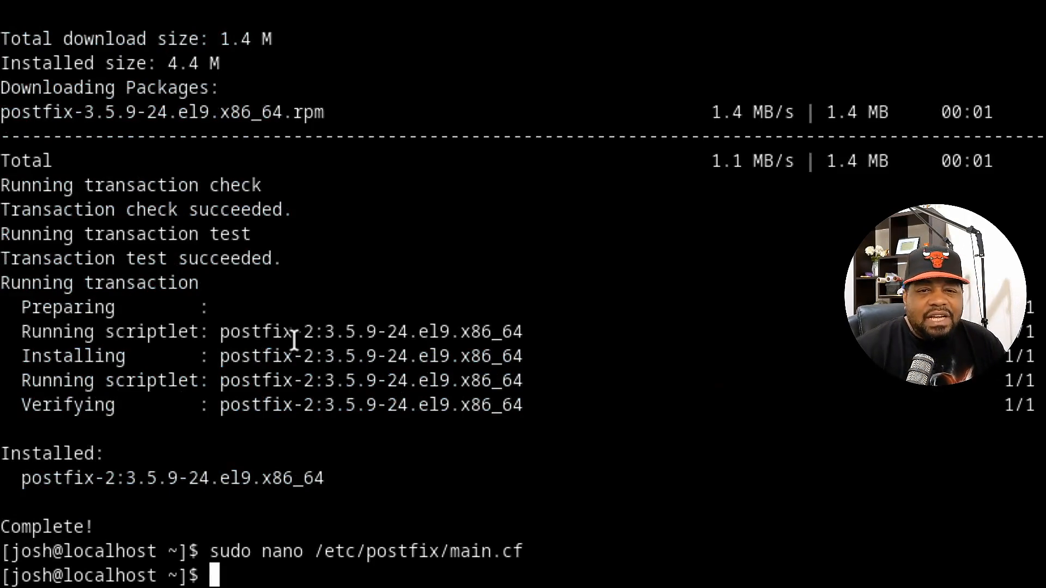
{"action": "mouse_move", "coordinate": [357, 514]}
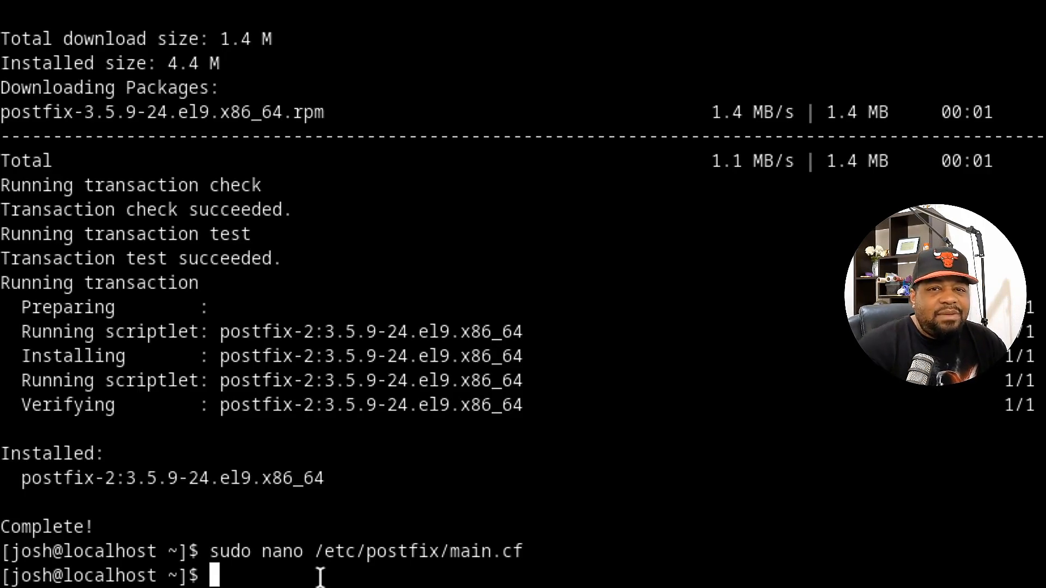
Start the postfix service with systemctl and enable it at boot.
{"action": "type", "text": "sudo systemctl start postfix"}
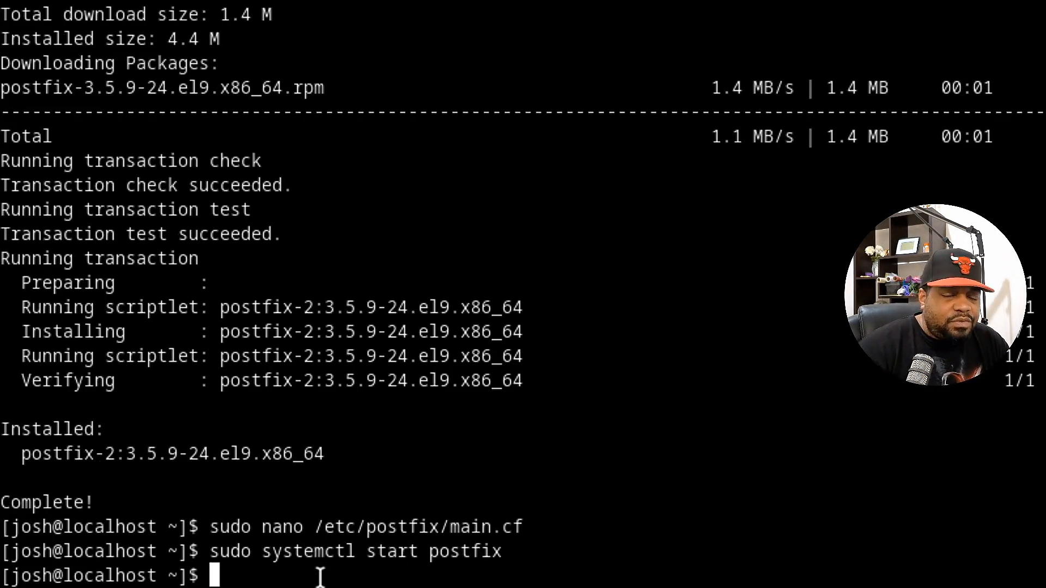
{"action": "type", "text": "sudo systemctl sta postfix"}
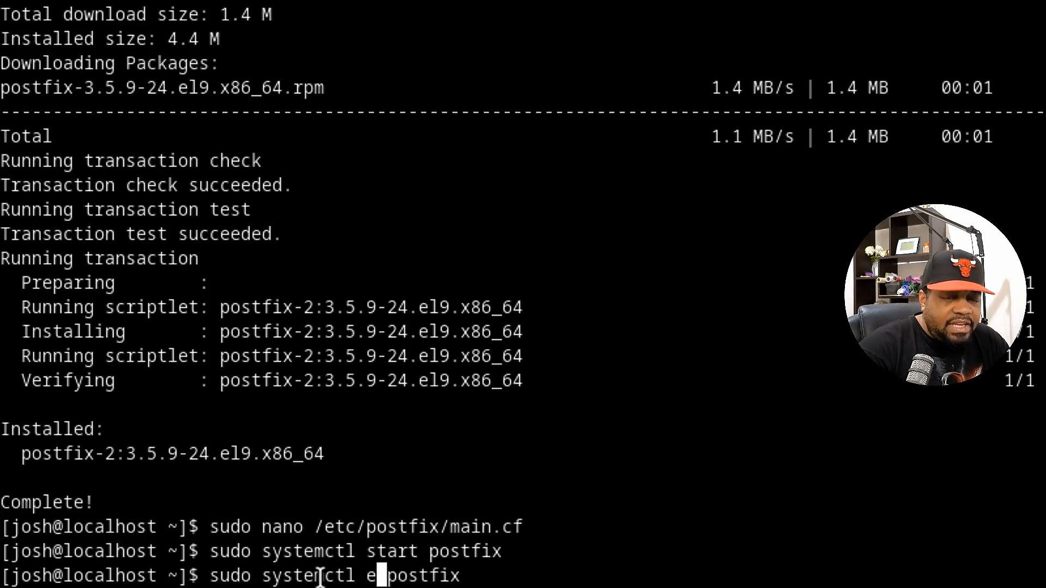
{"action": "type", "text": "nable"}
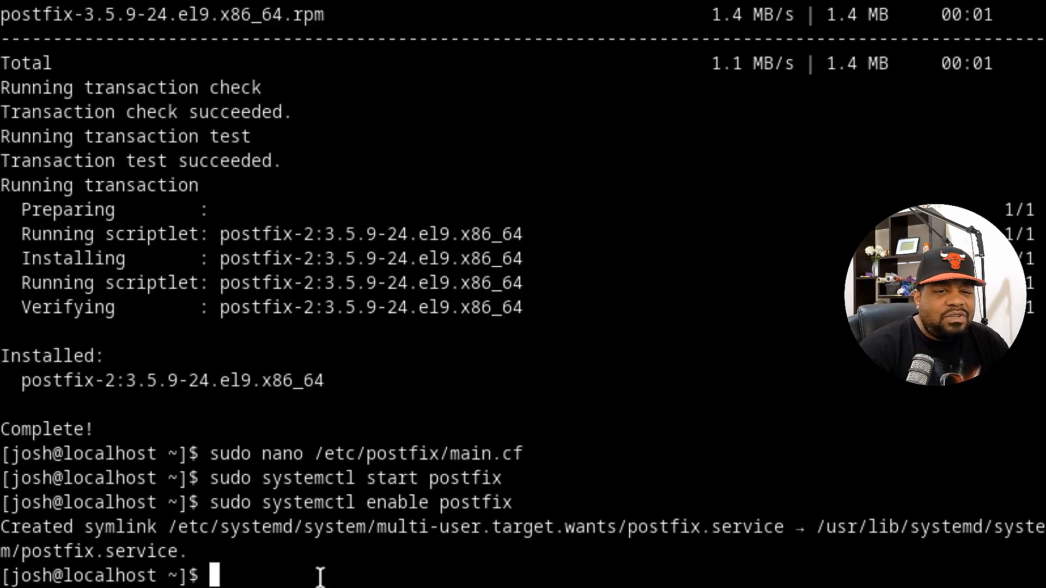
{"action": "mouse_move", "coordinate": [767, 176]}
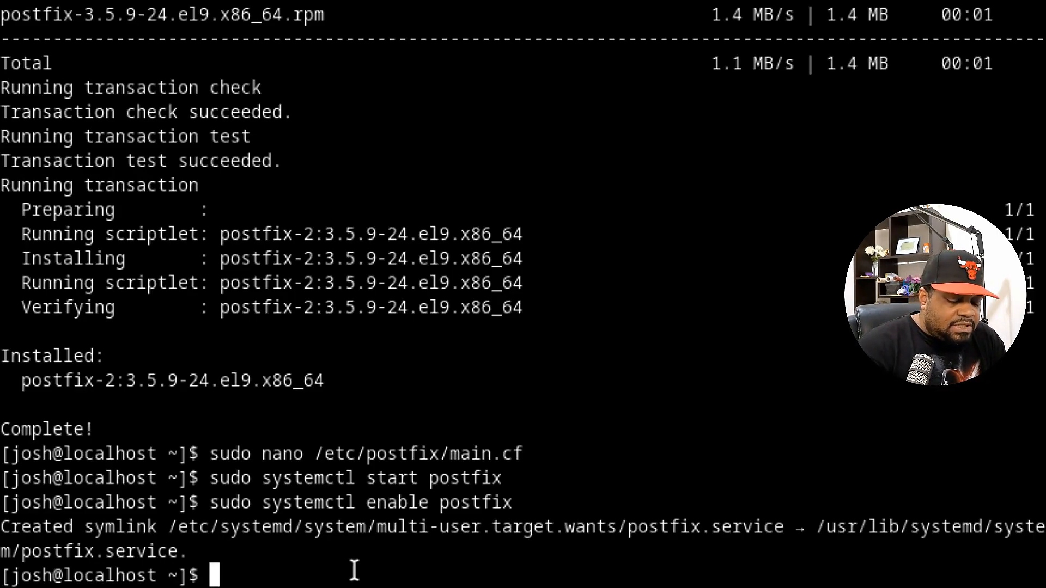
Copy /usr/share/logwatch/default.conf/logwatch.conf into /etc/logwatch/conf/ with sudo cp.
{"action": "type", "text": "sudo cp"}
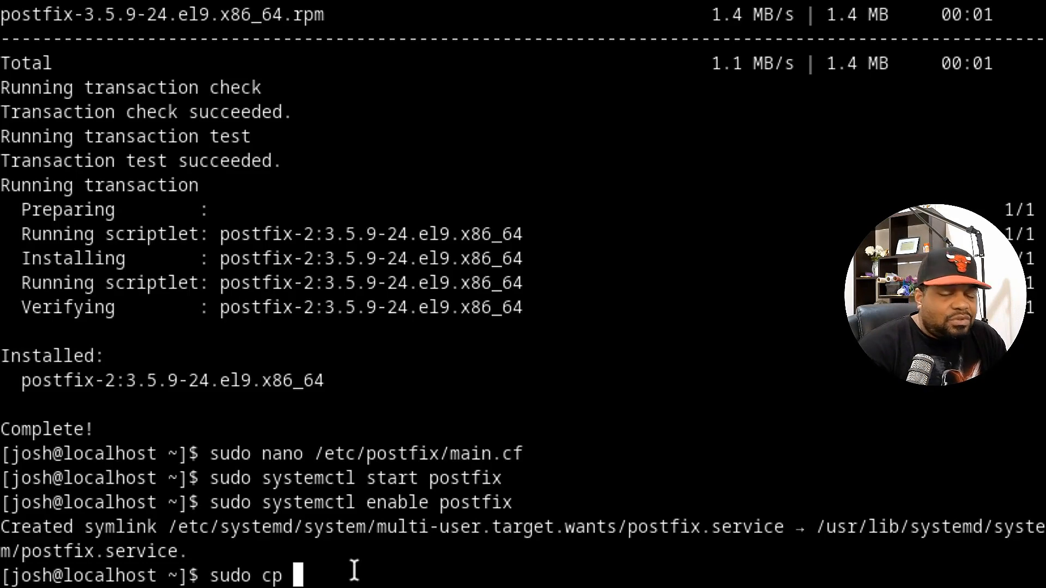
{"action": "type", "text": "/"}
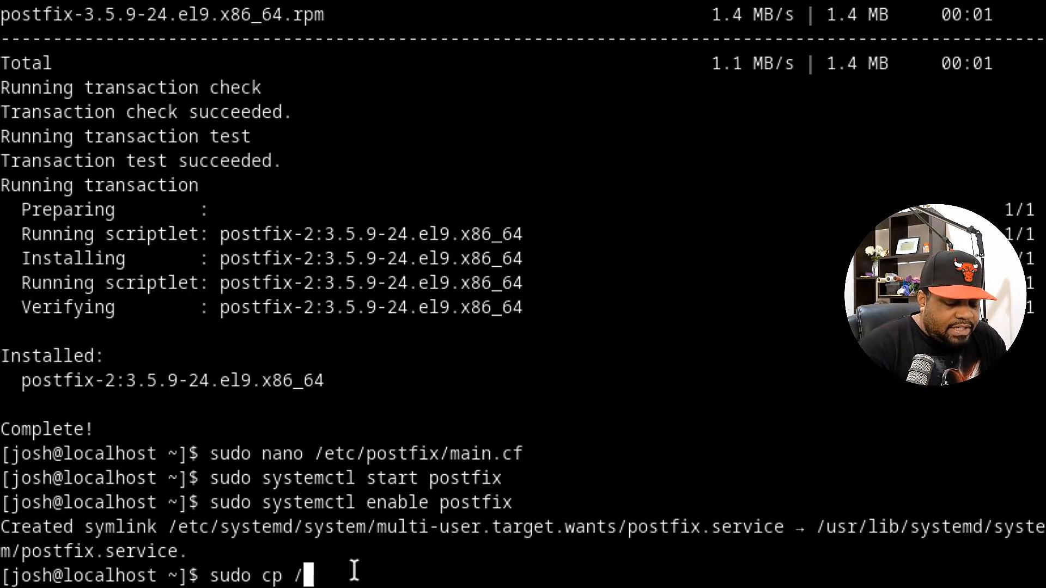
{"action": "type", "text": "us"}
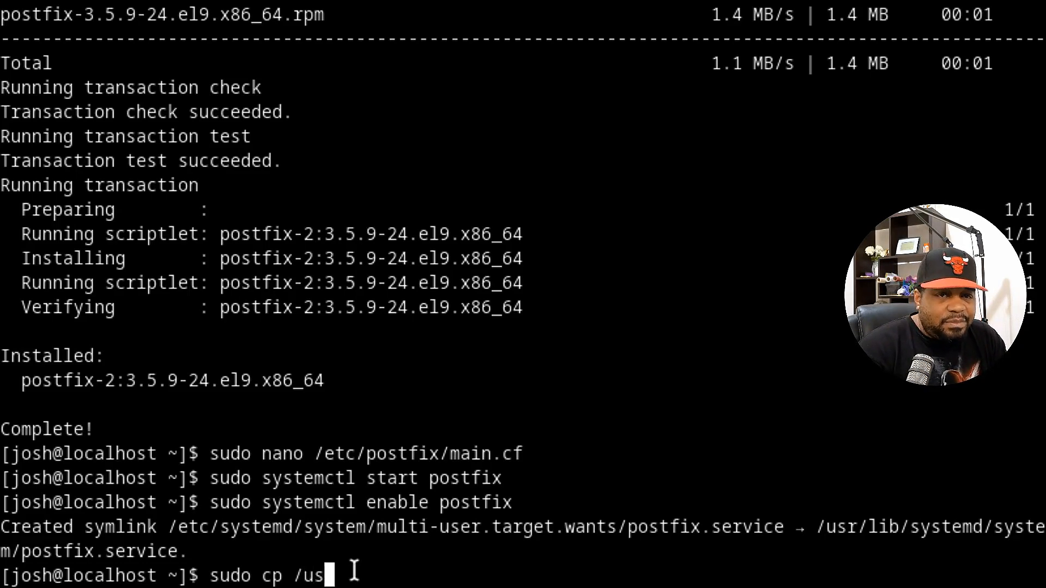
{"action": "type", "text": "r/"}
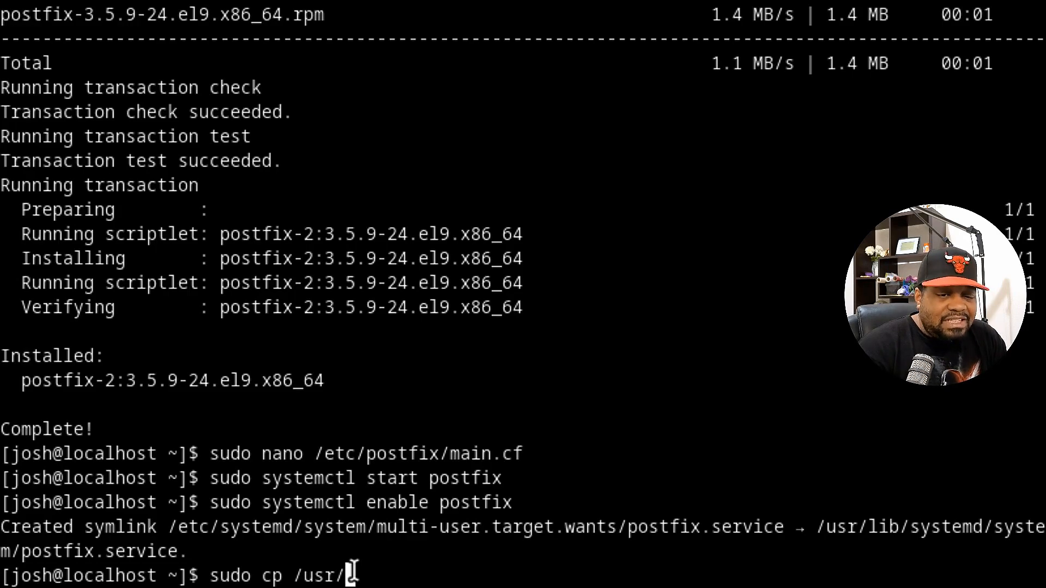
{"action": "type", "text": "s"}
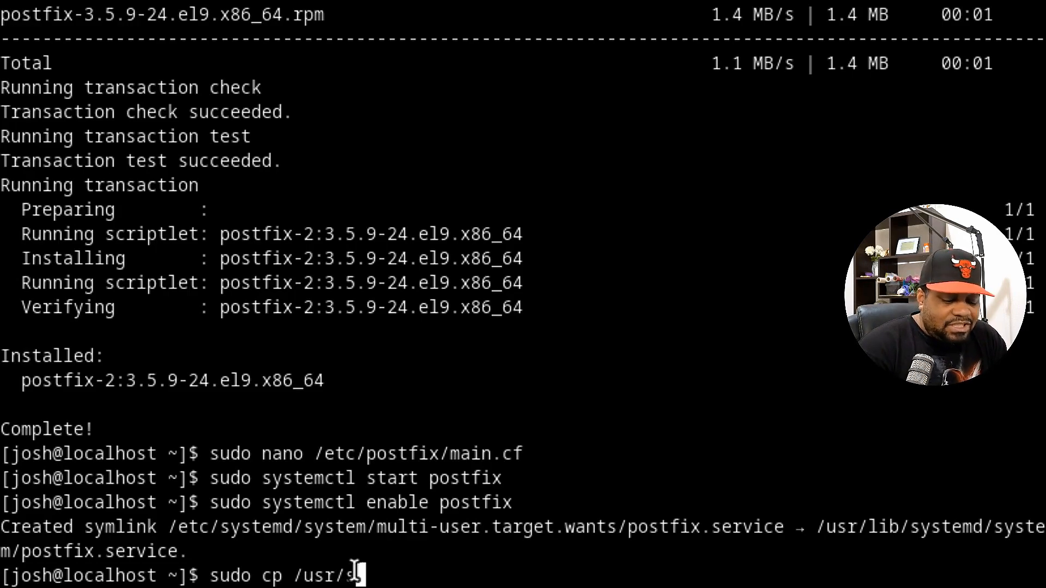
{"action": "type", "text": "share/"}
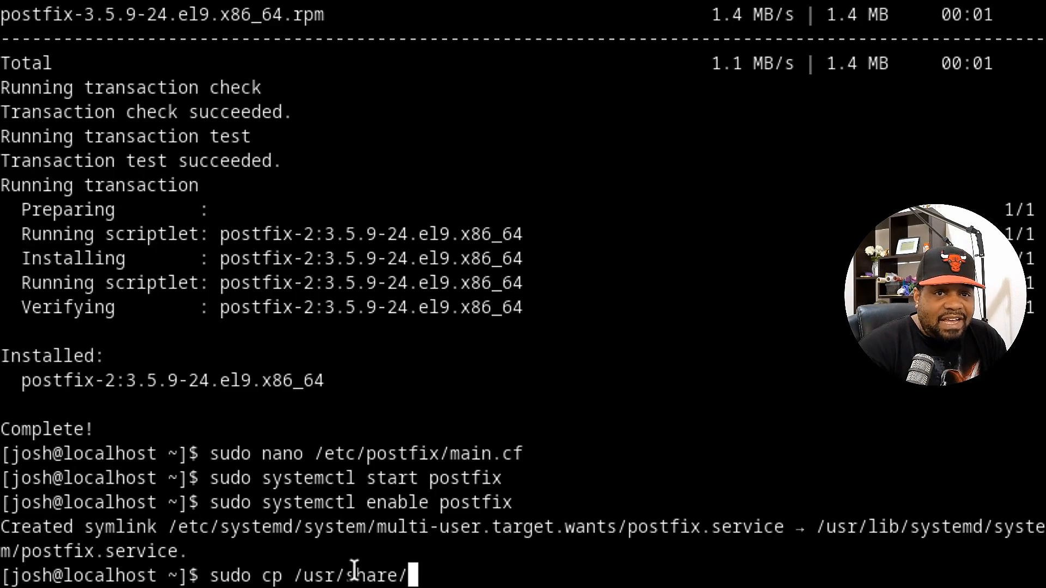
{"action": "type", "text": "logwatch/"}
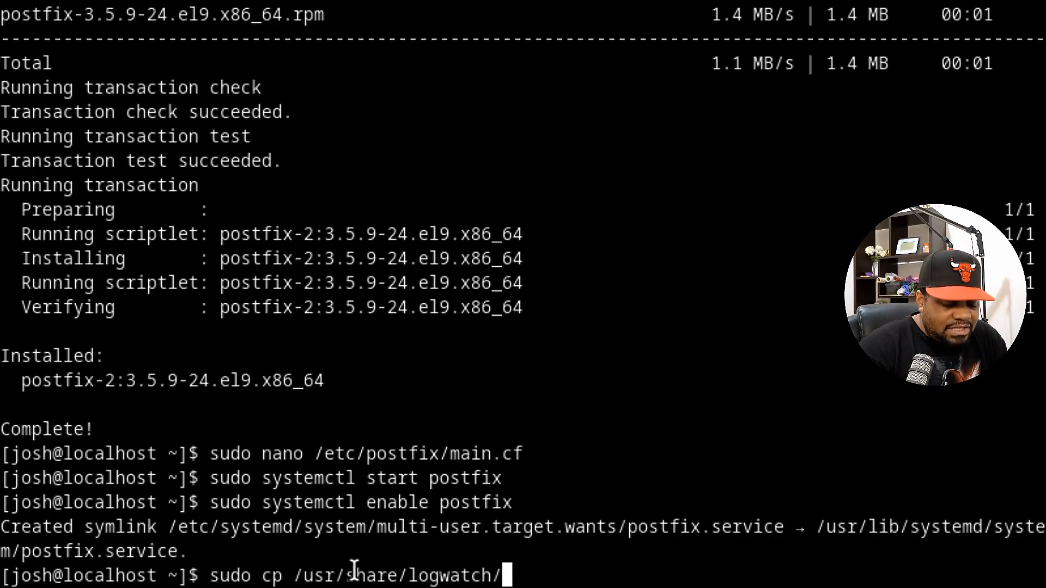
{"action": "type", "text": "default.conf/logwatch.conf /etc/"}
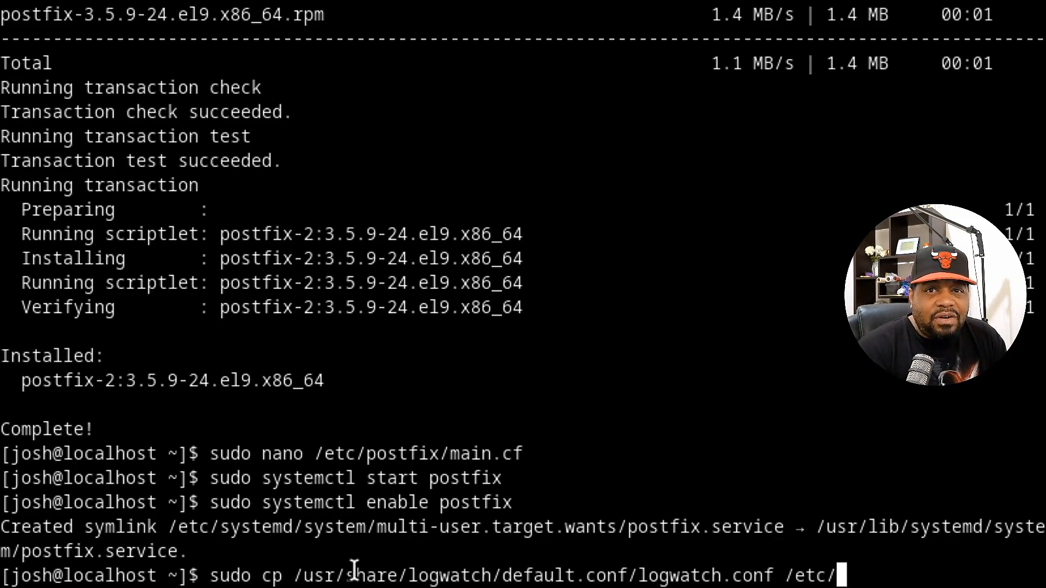
{"action": "type", "text": "l"}
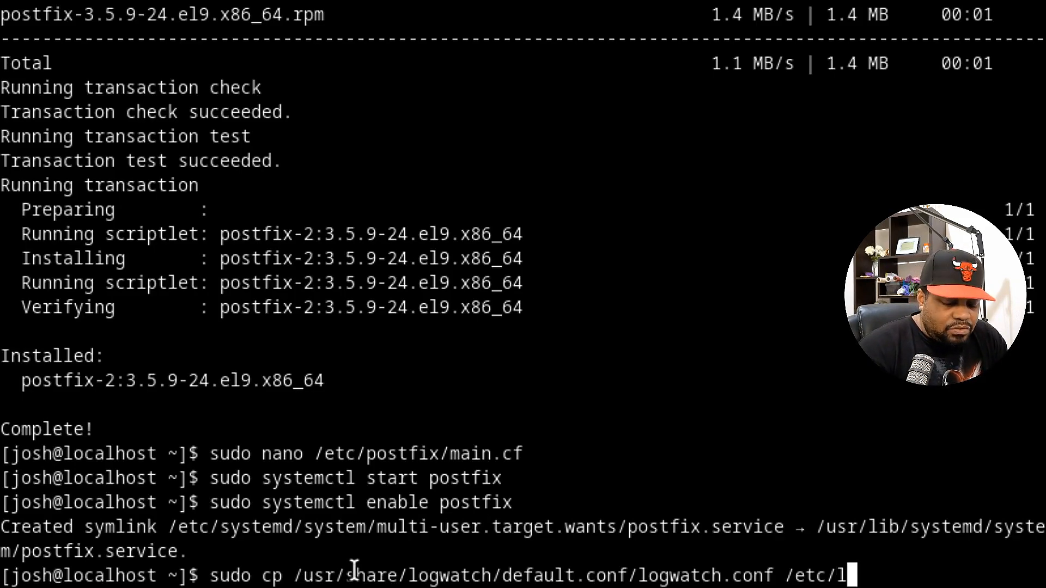
{"action": "type", "text": "ogwatch/"}
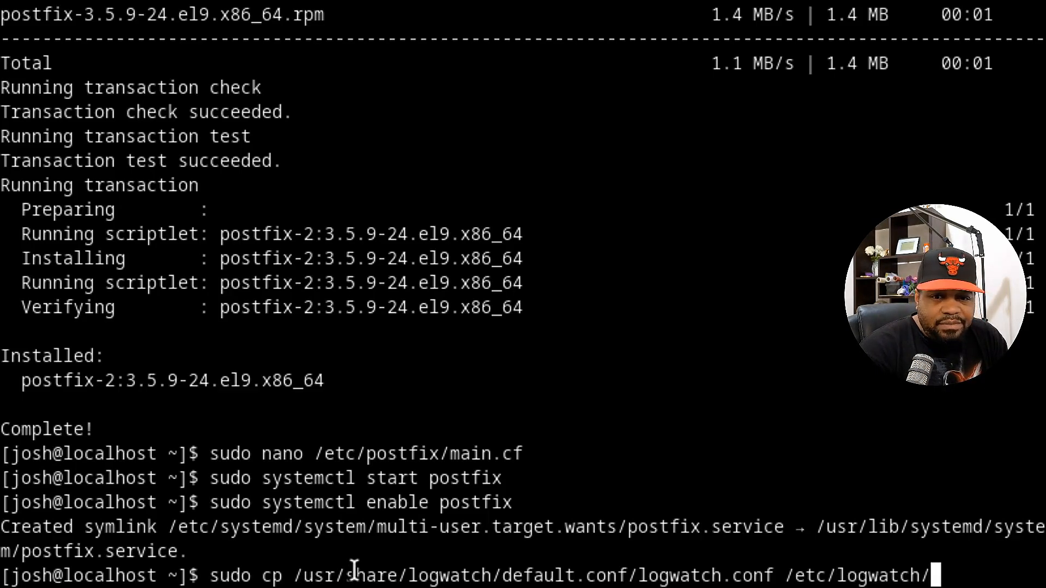
{"action": "type", "text": "conf/"}
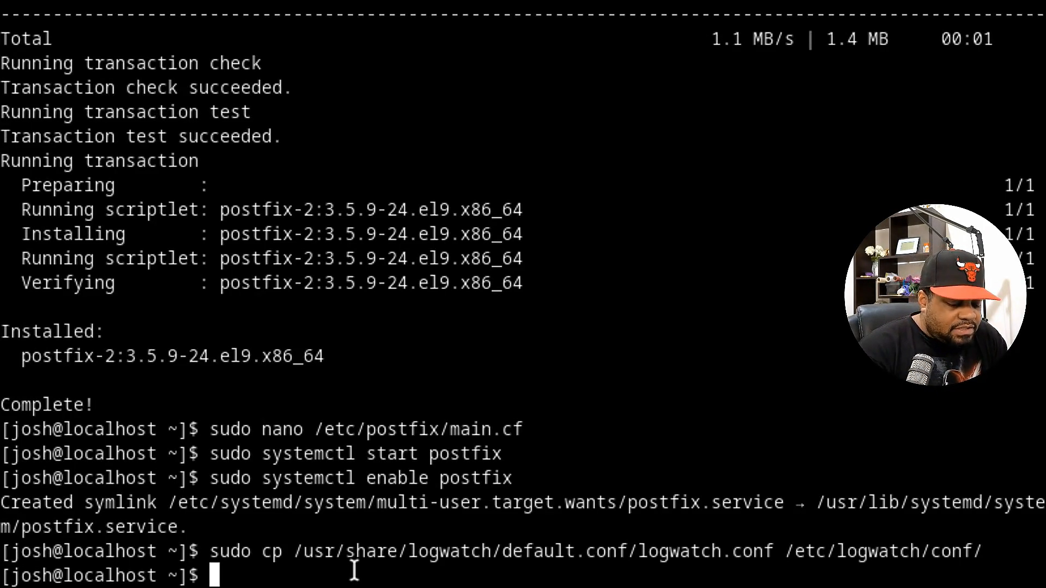
Open /etc/logwatch/conf/logwatch.conf in nano with sudo.
{"action": "type", "text": "sudo nano"}
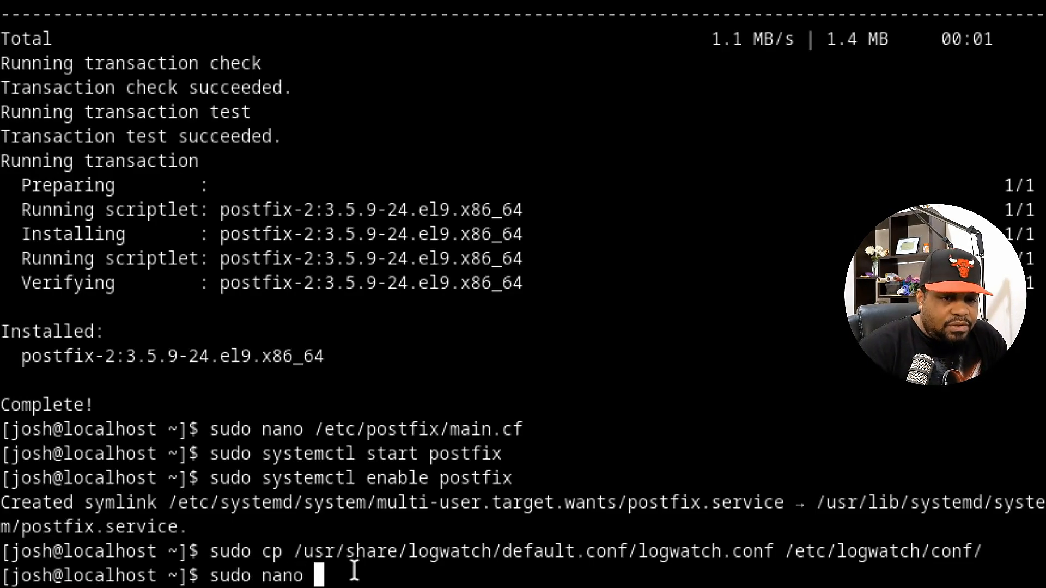
{"action": "type", "text": "/etc/"}
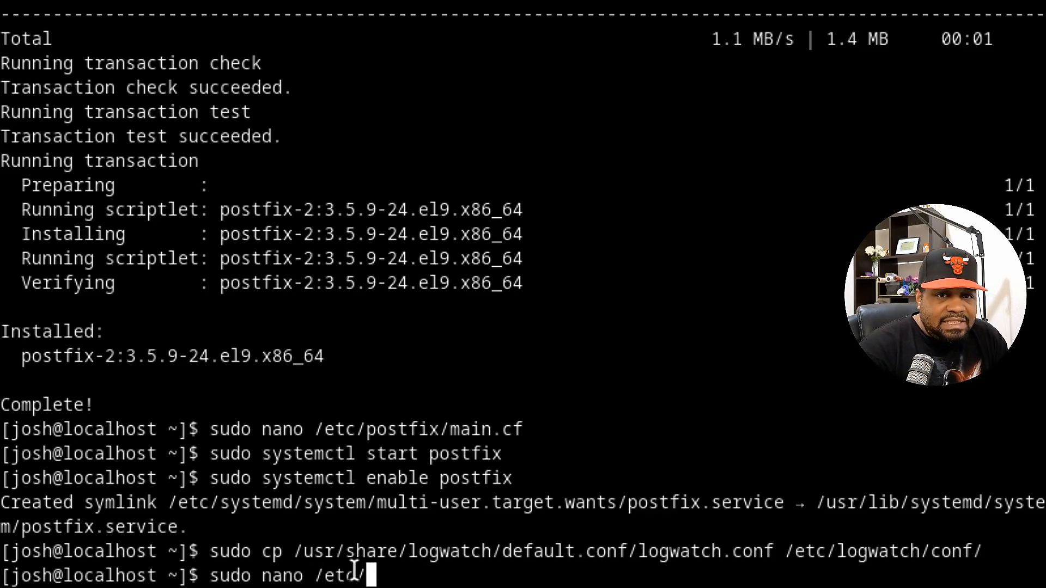
{"action": "type", "text": "logwatc"}
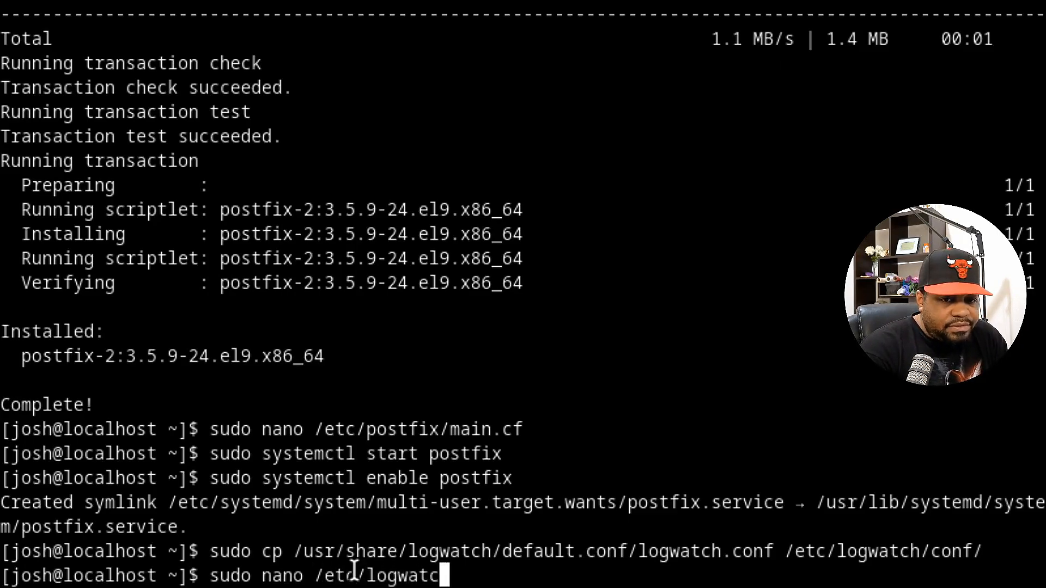
{"action": "type", "text": "/conf/l"}
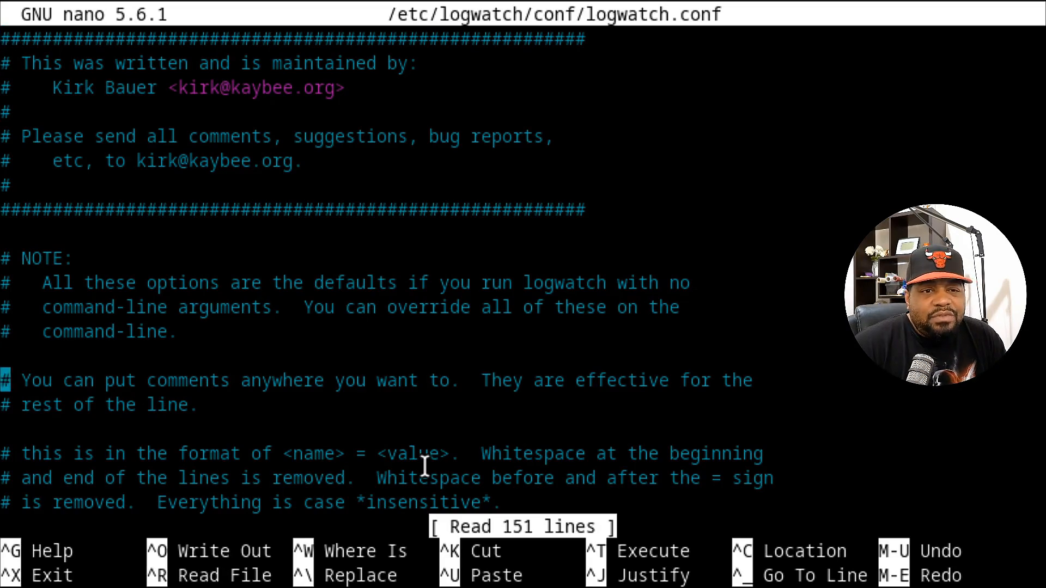
Change Output = stdout to Output = mail in logwatch.conf's output options.
{"action": "scroll", "scroll_direction": "down", "scroll_amount": 3}
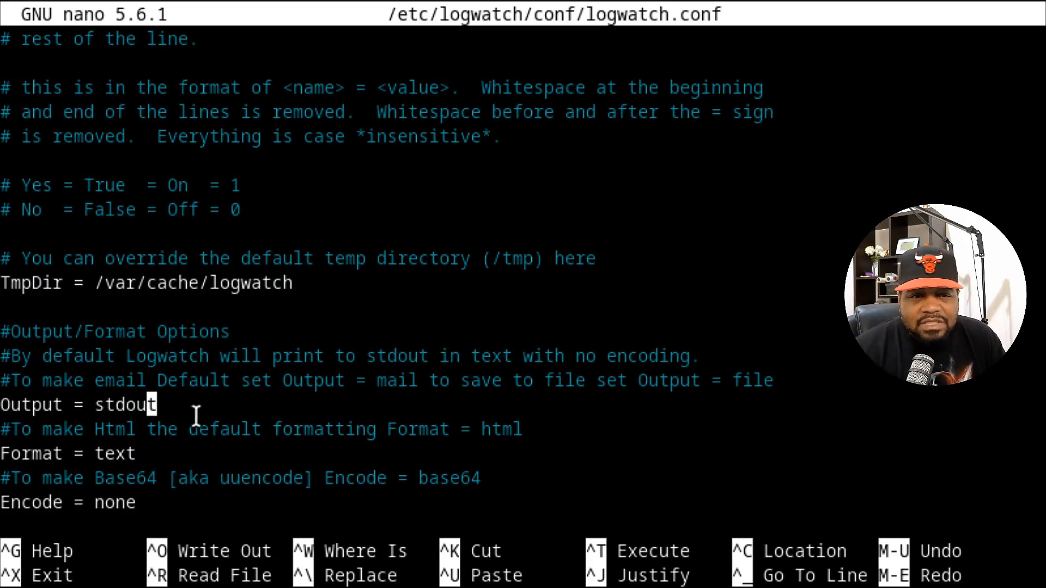
{"action": "mouse_move", "coordinate": [247, 383]}
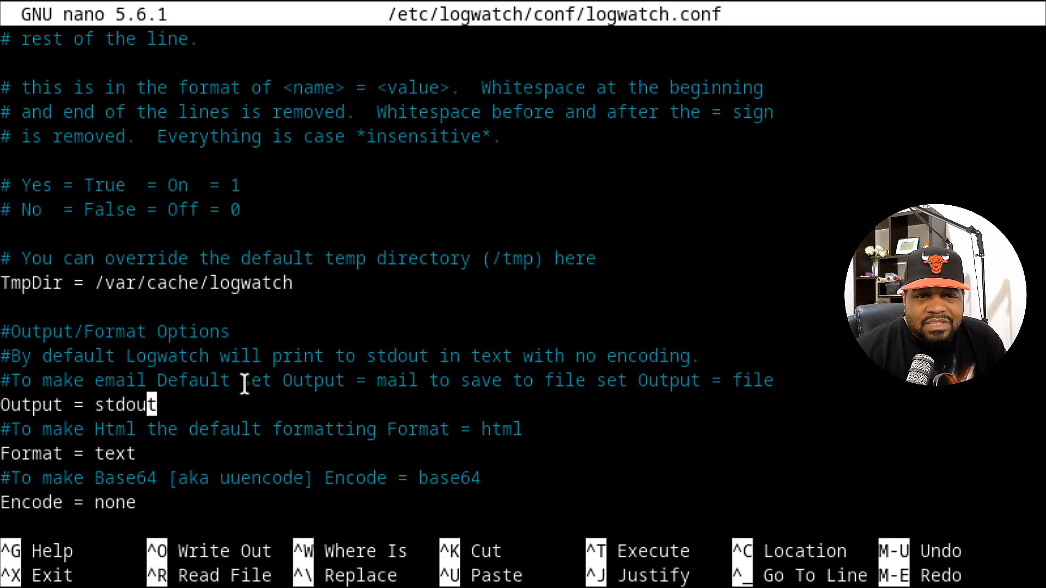
{"action": "mouse_move", "coordinate": [501, 408]}
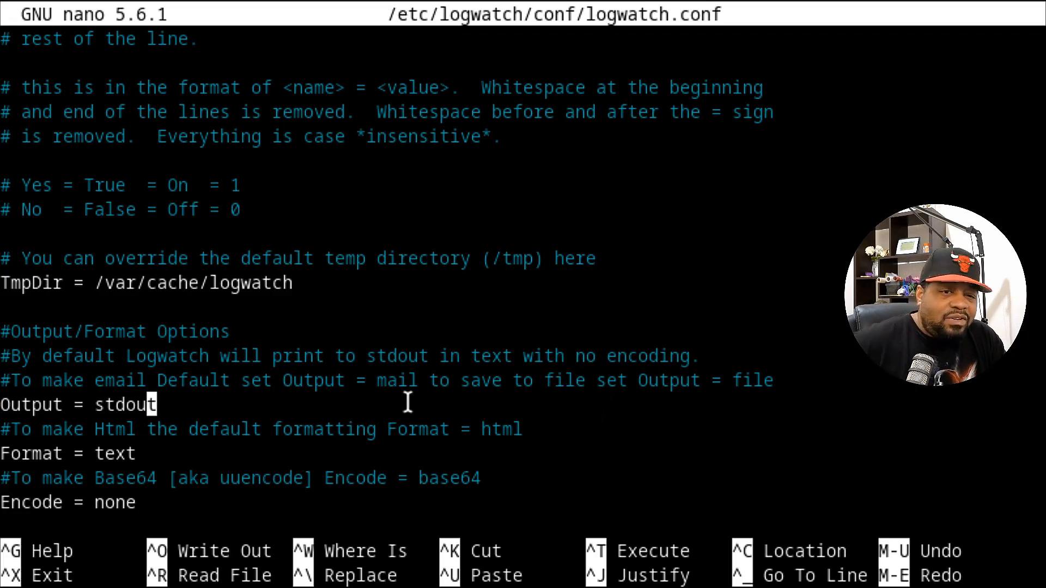
{"action": "type", "text": "ma"}
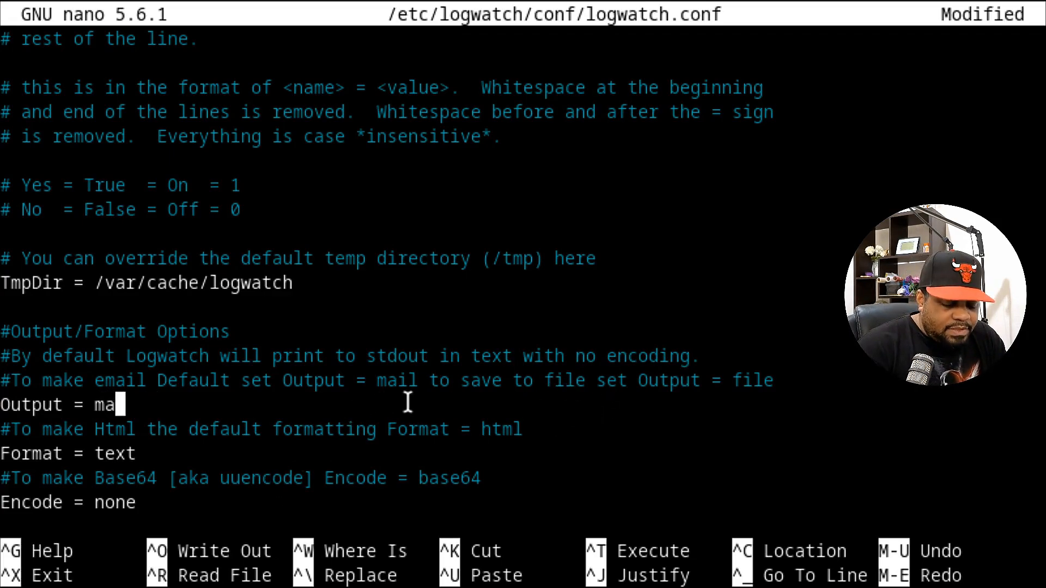
{"action": "type", "text": "il"}
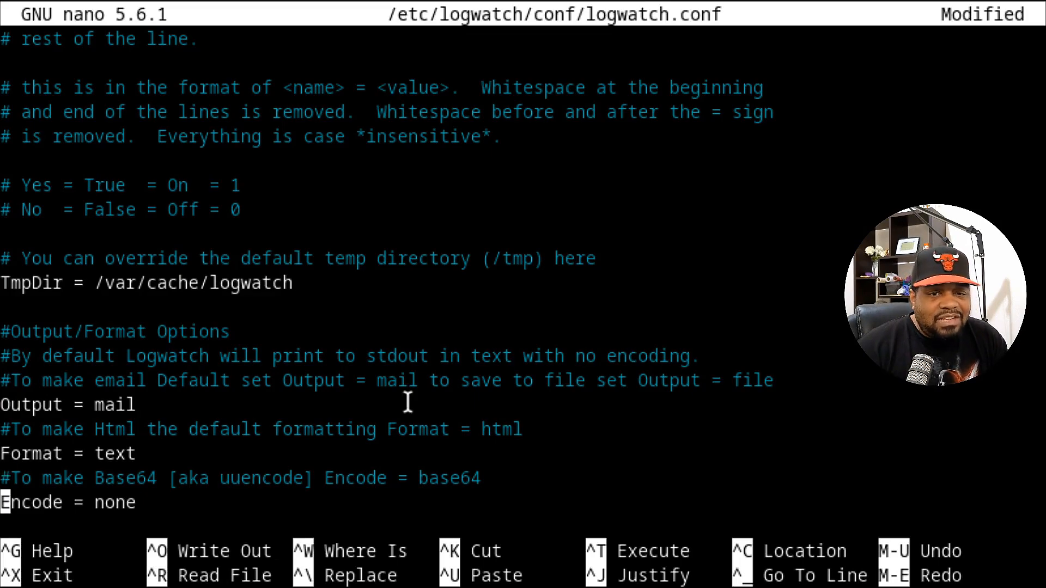
{"action": "key", "text": "Down"}
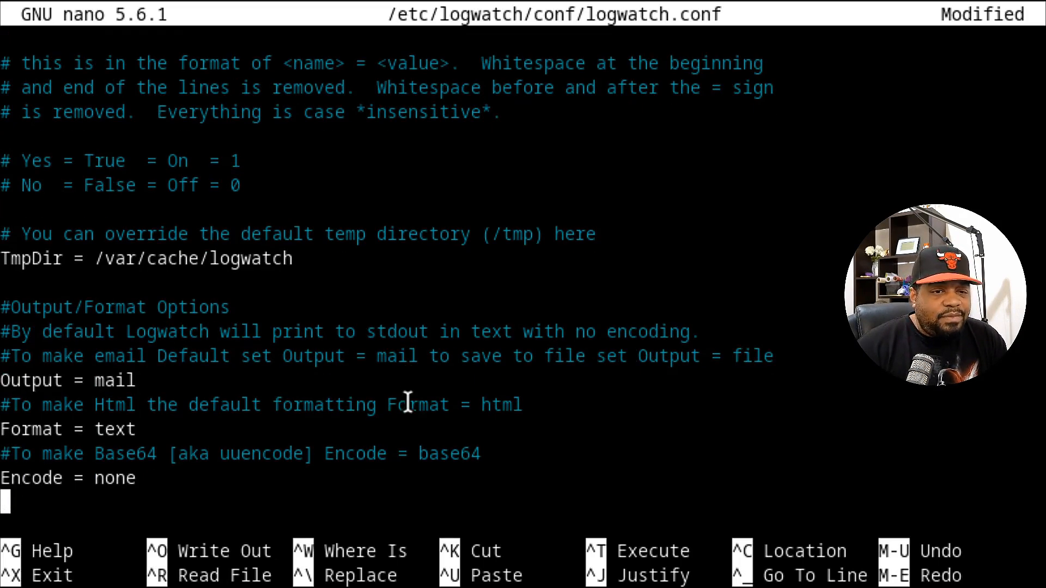
{"action": "scroll", "scroll_direction": "down", "scroll_amount": 3}
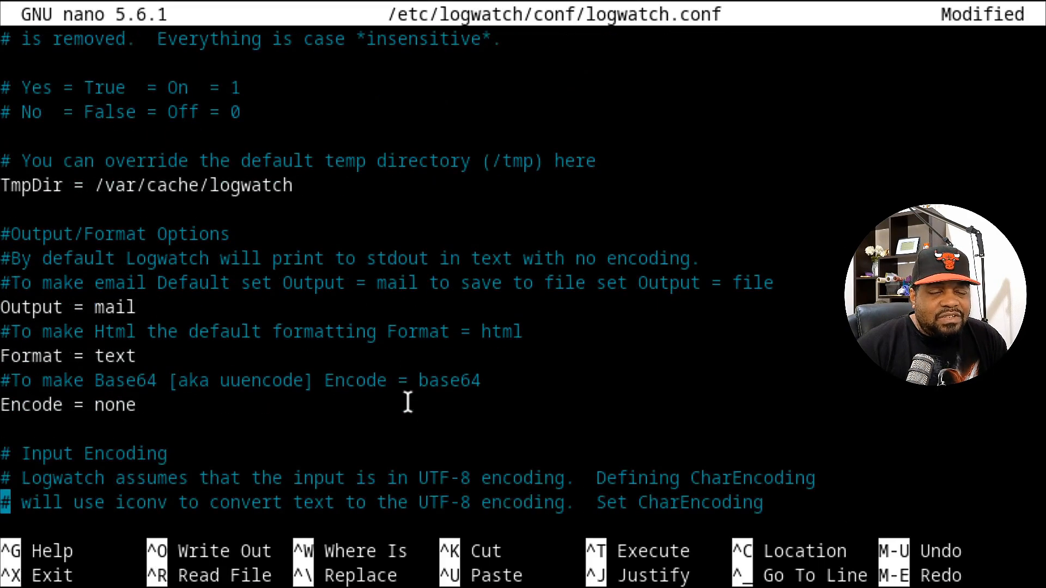
{"action": "scroll", "scroll_direction": "down", "scroll_amount": 3}
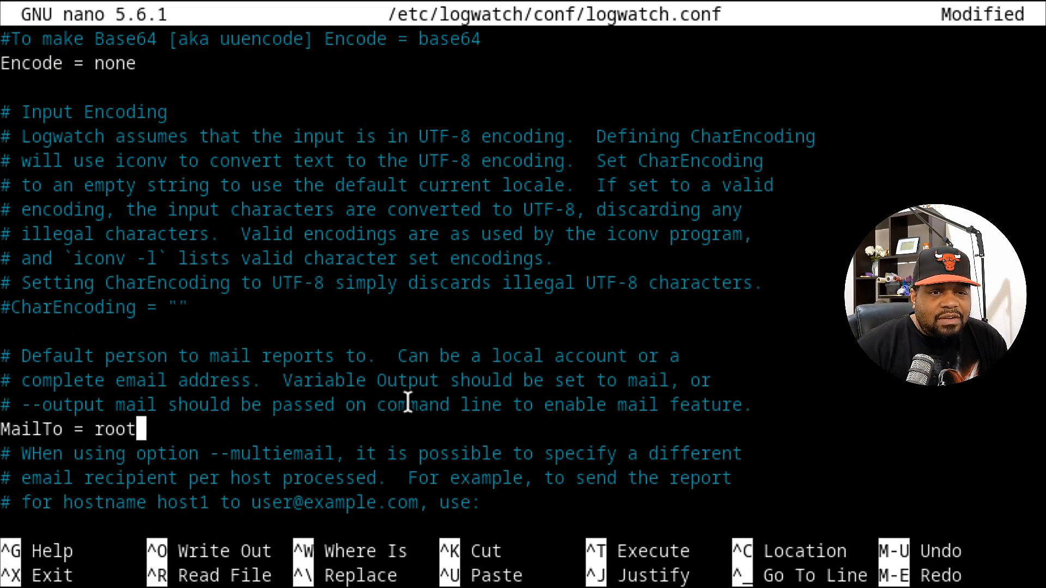
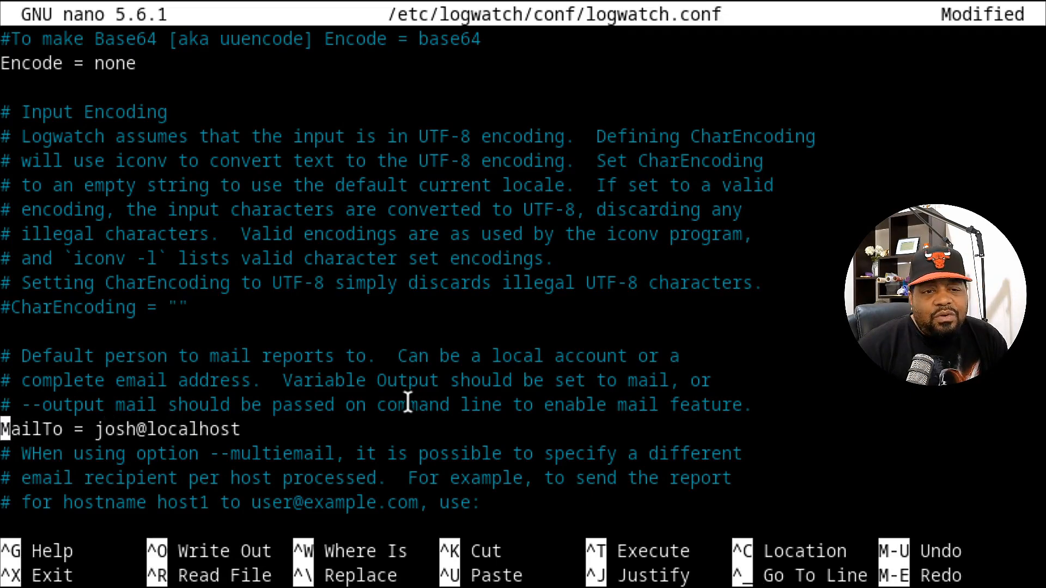
Complete the sender line as MailFrom = Logwatch@localhost.
{"action": "scroll", "scroll_direction": "down", "scroll_amount": 3}
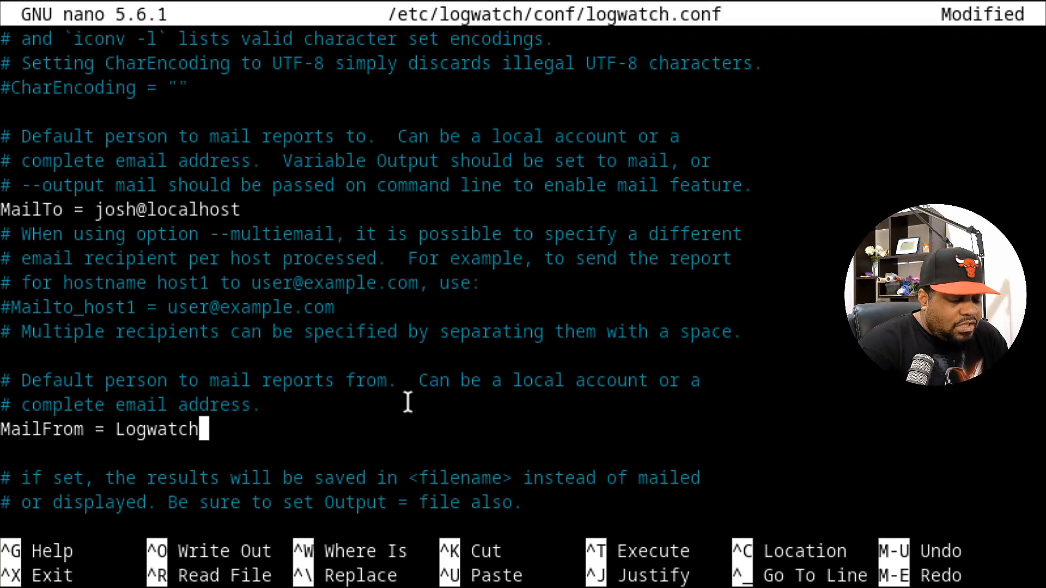
{"action": "type", "text": "@localhost"}
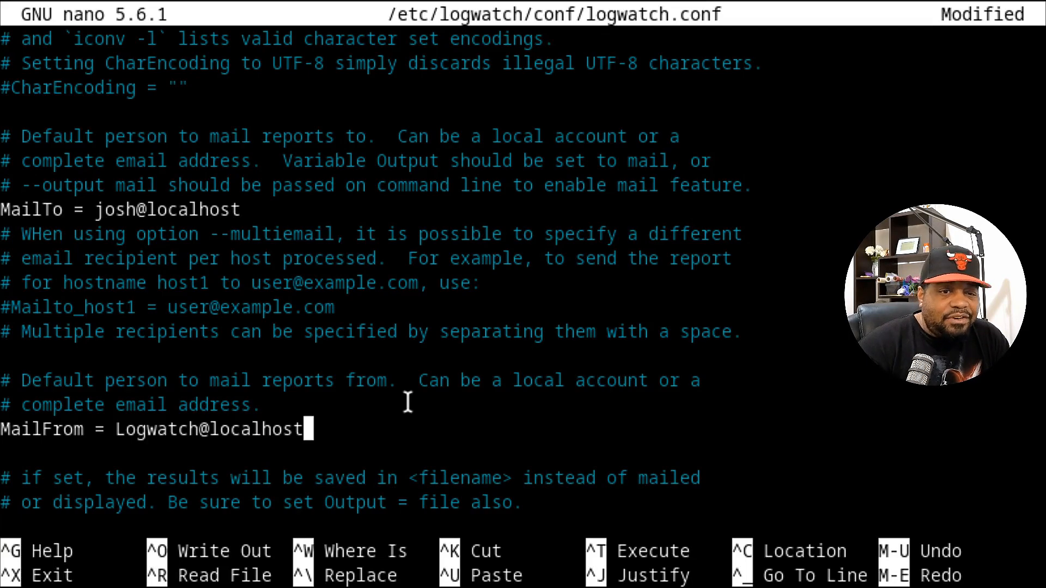
{"action": "key", "text": "Enter"}
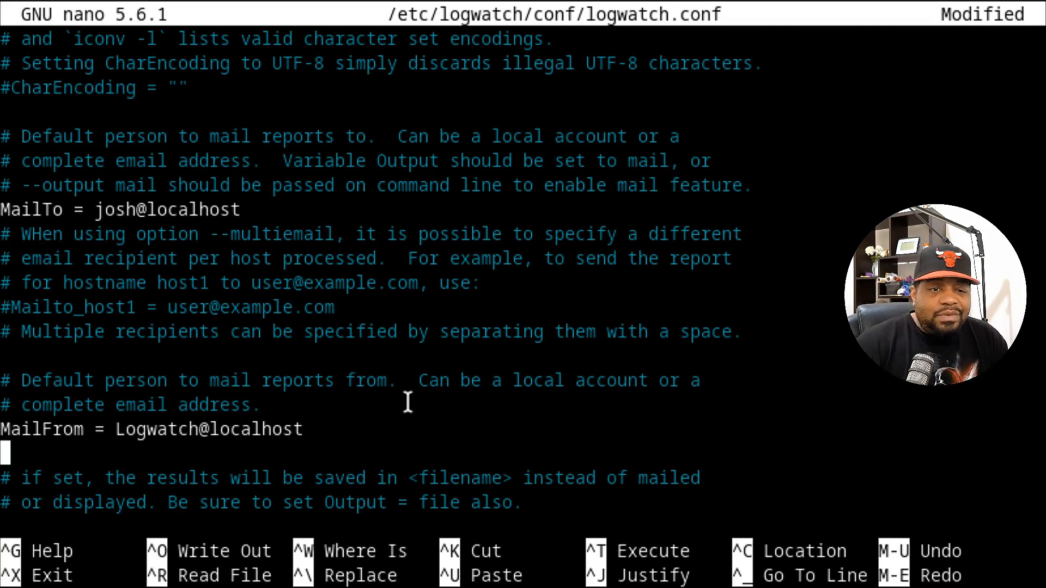
Save logwatch.conf, keeping Detail = Low and Service = All, and exit nano.
{"action": "scroll", "scroll_direction": "down", "scroll_amount": 3}
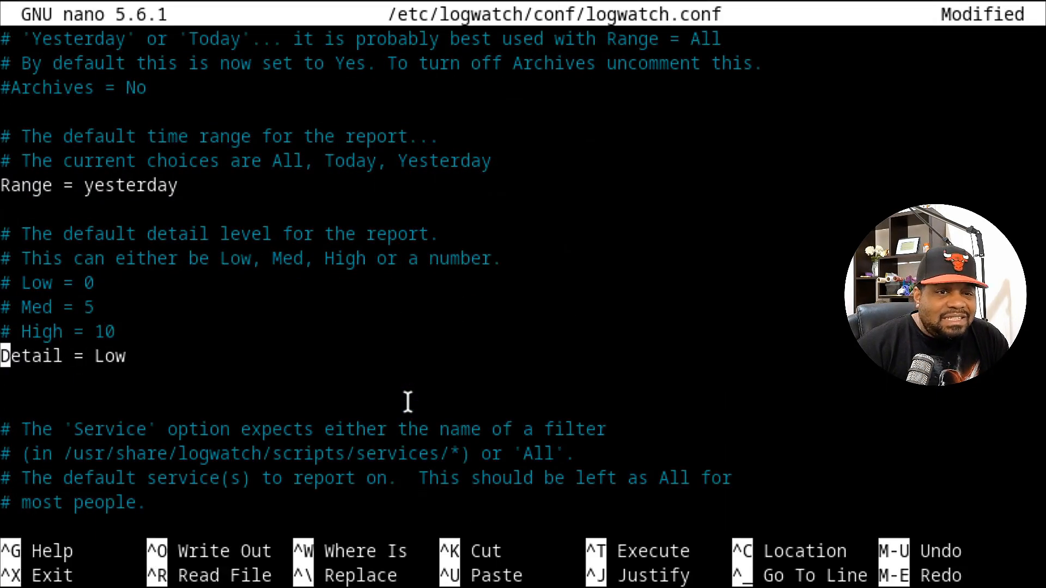
{"action": "key", "text": "Up"}
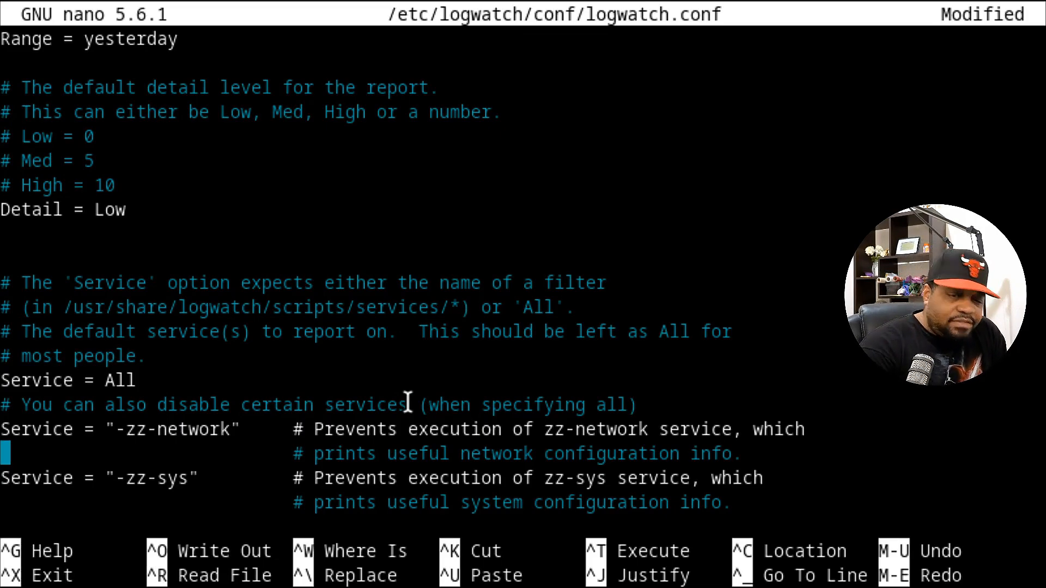
{"action": "key", "text": "ctrl+x"}
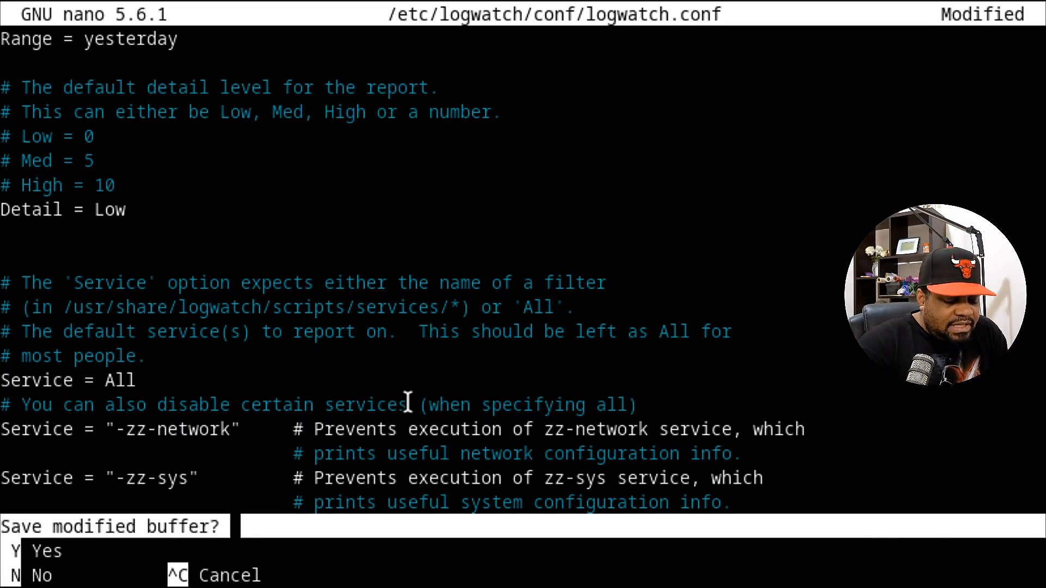
{"action": "key", "text": "y"}
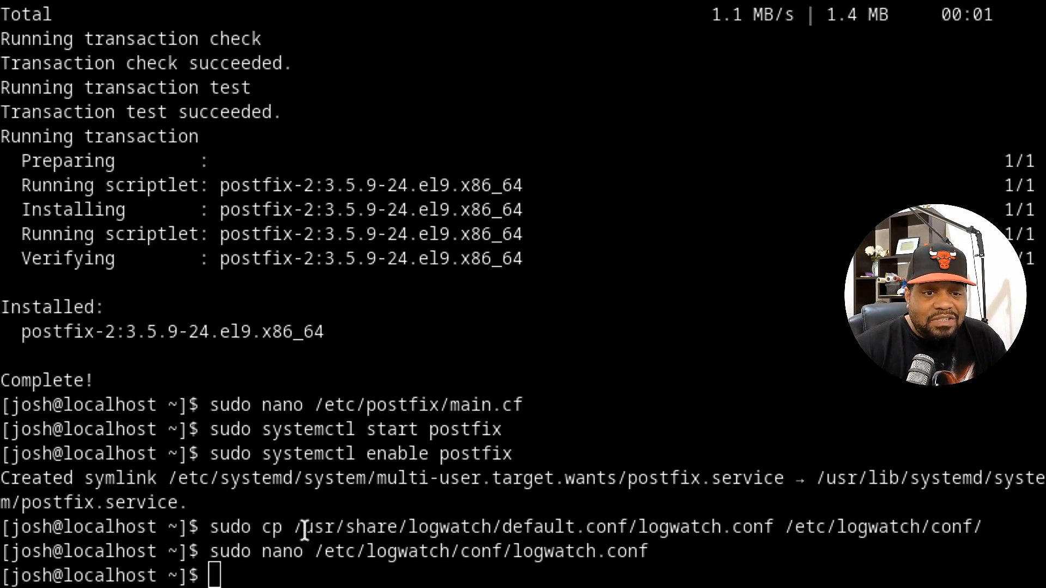
{"action": "type", "text": "sudo"}
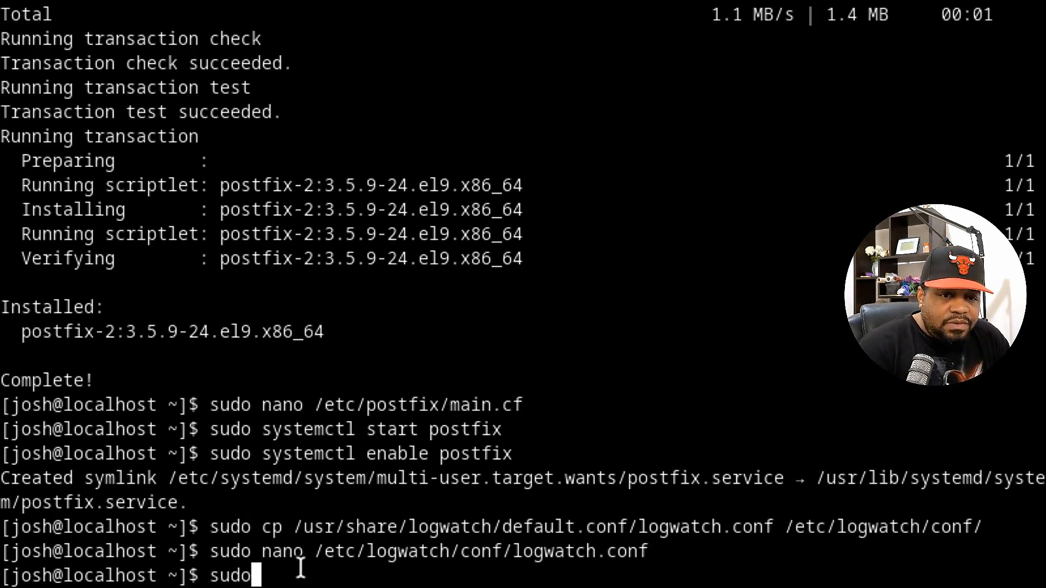
{"action": "type", "text": "logwatch -"}
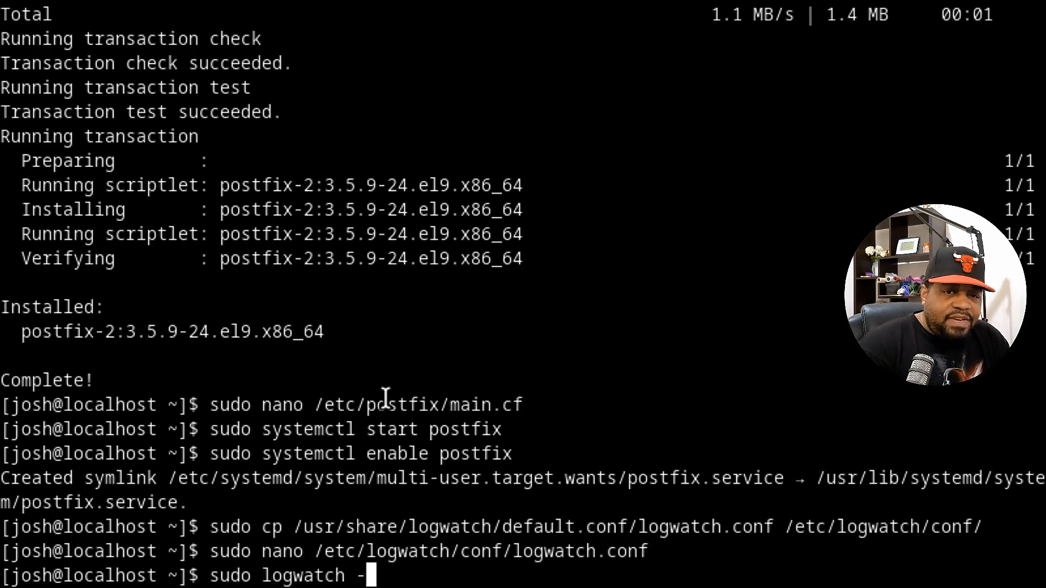
{"action": "type", "text": "-de"}
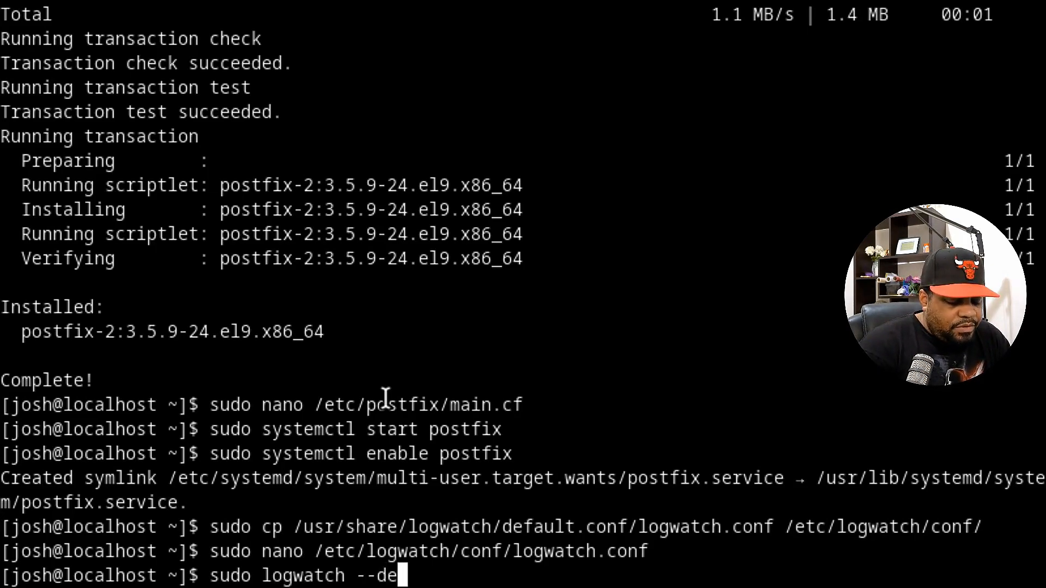
{"action": "type", "text": "ail"}
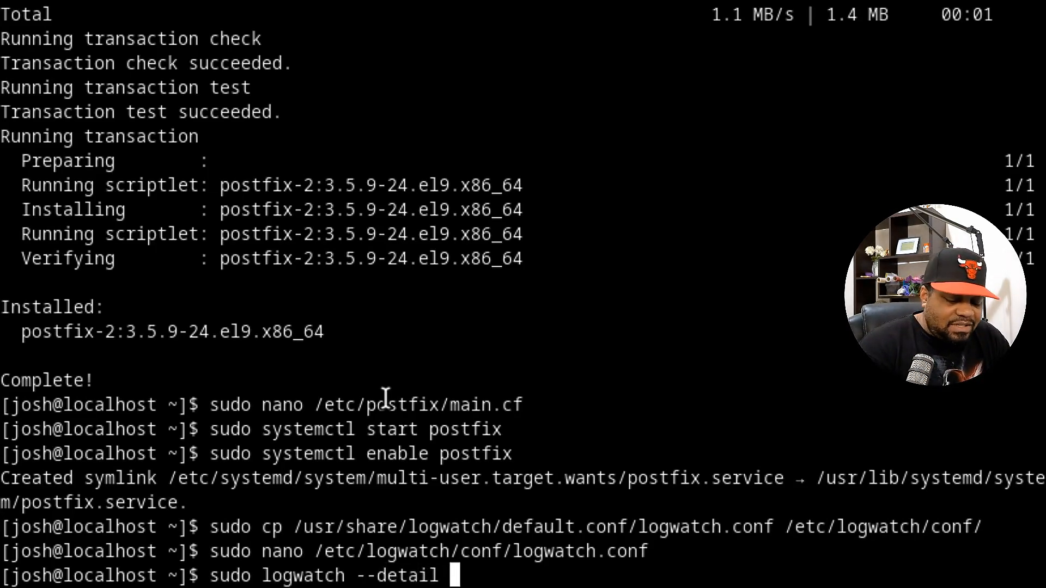
{"action": "type", "text": "Low"}
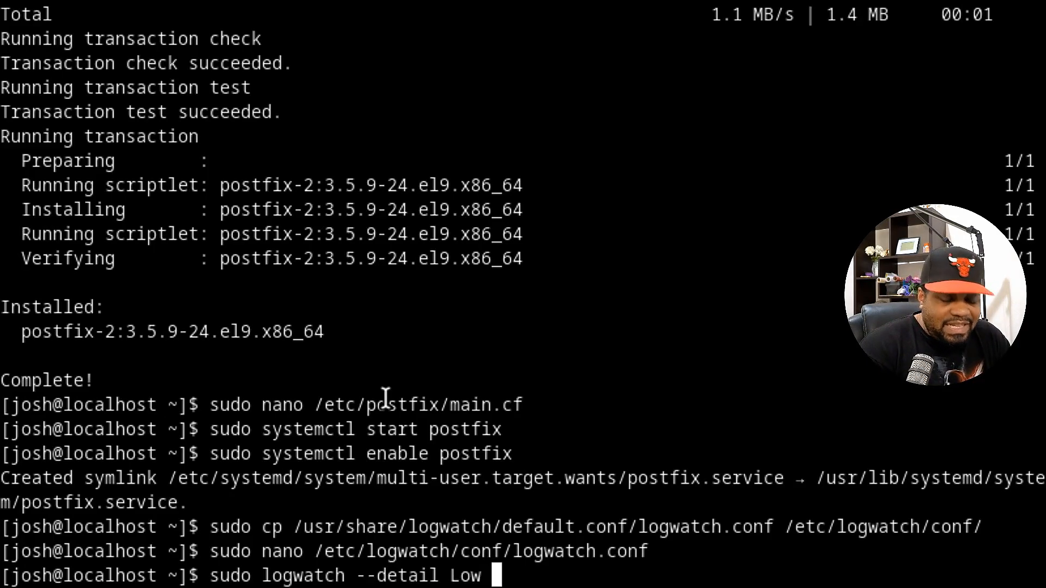
{"action": "type", "text": "--mail"}
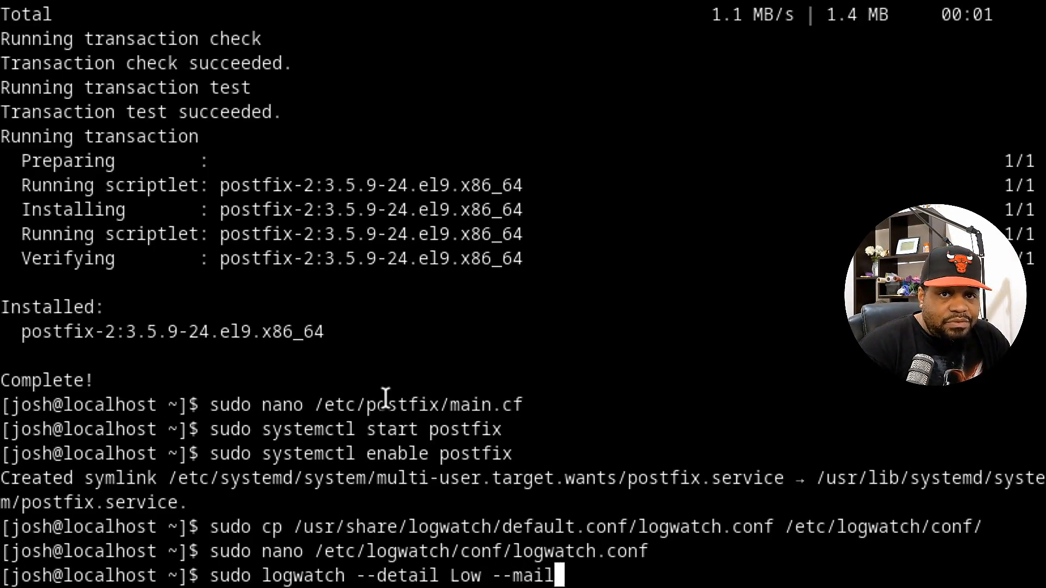
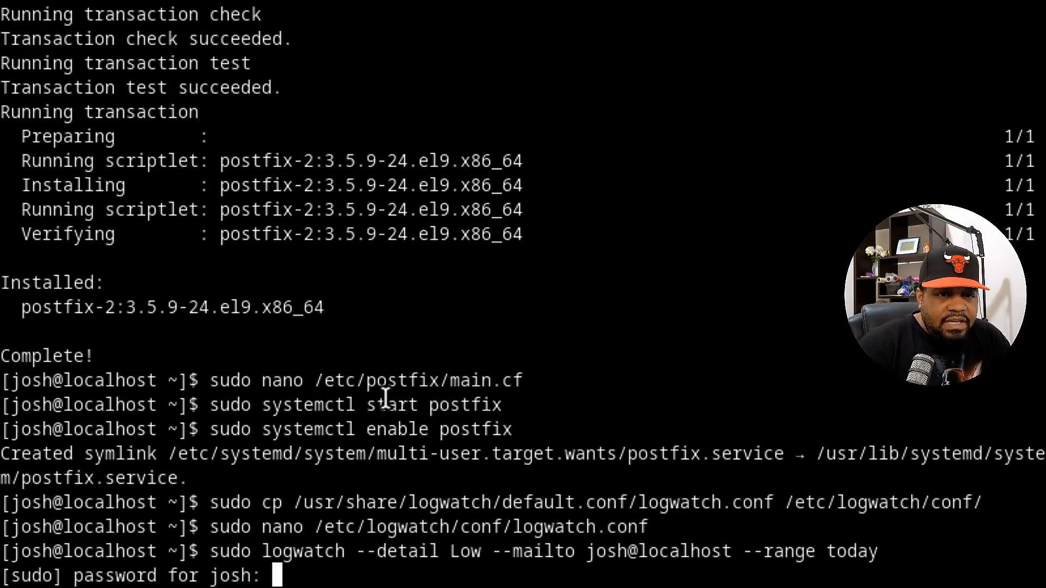
{"action": "key", "text": "Return"}
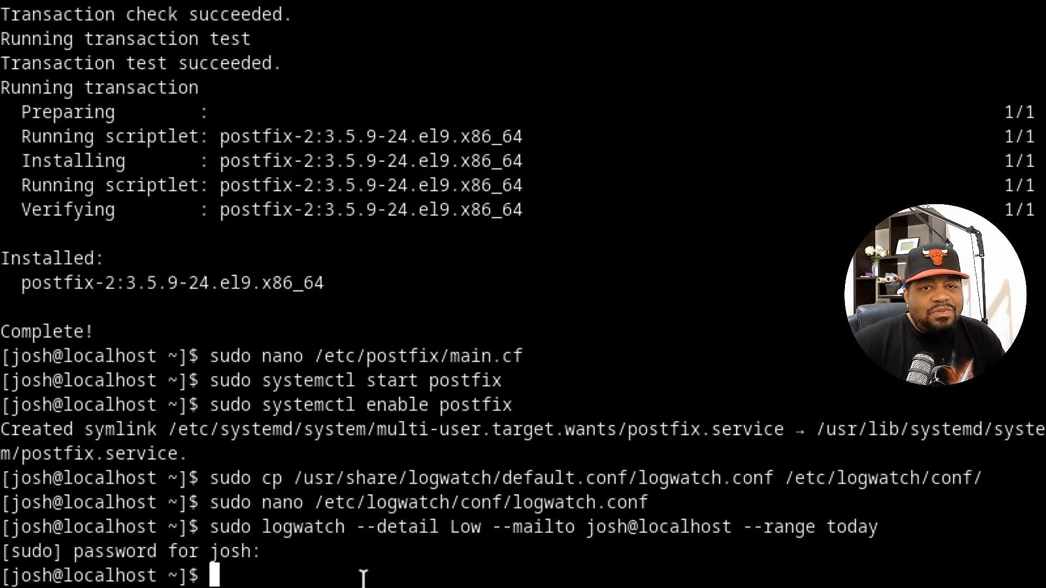
Open josh's mailbox with sudo -u josh mail to view the Logwatch message.
{"action": "type", "text": "sudo -u"}
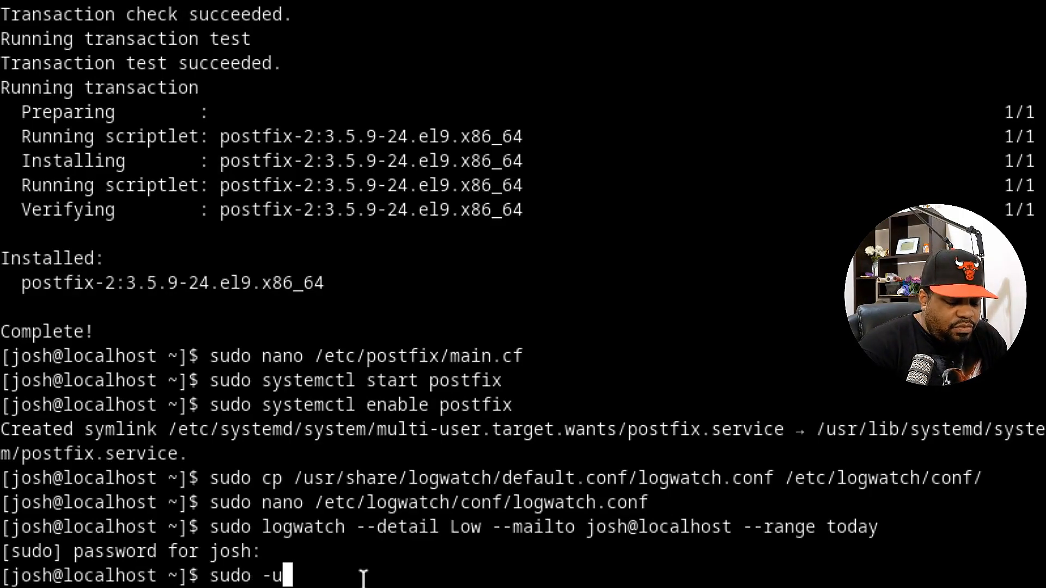
{"action": "type", "text": "josh"}
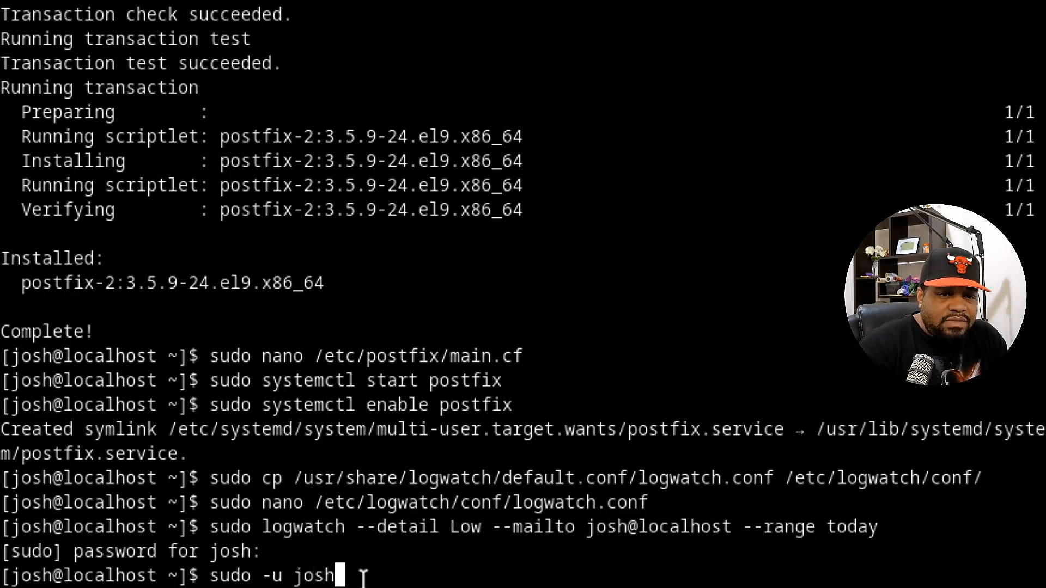
{"action": "type", "text": "mail"}
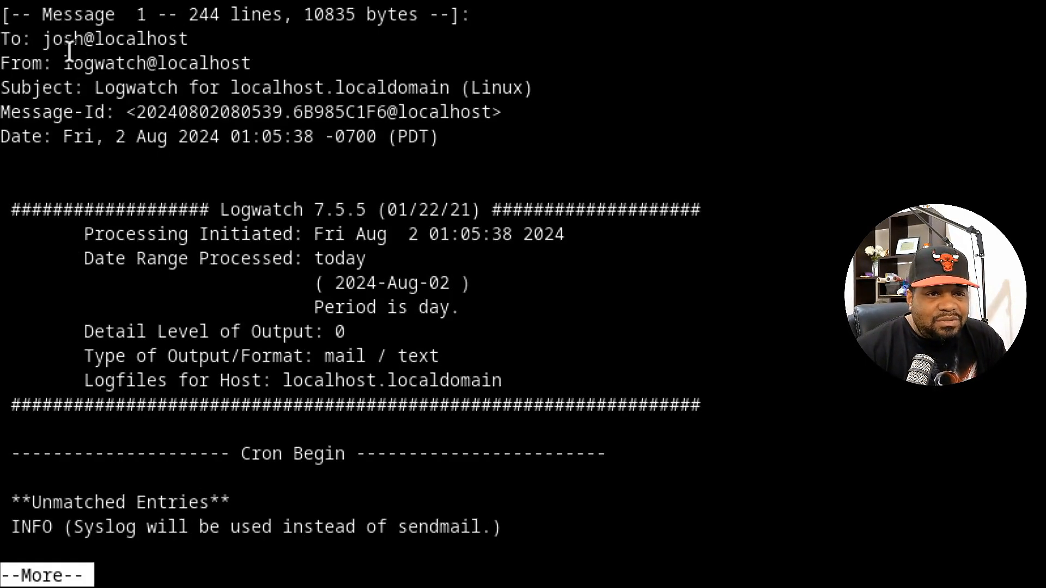
{"action": "mouse_move", "coordinate": [287, 80]}
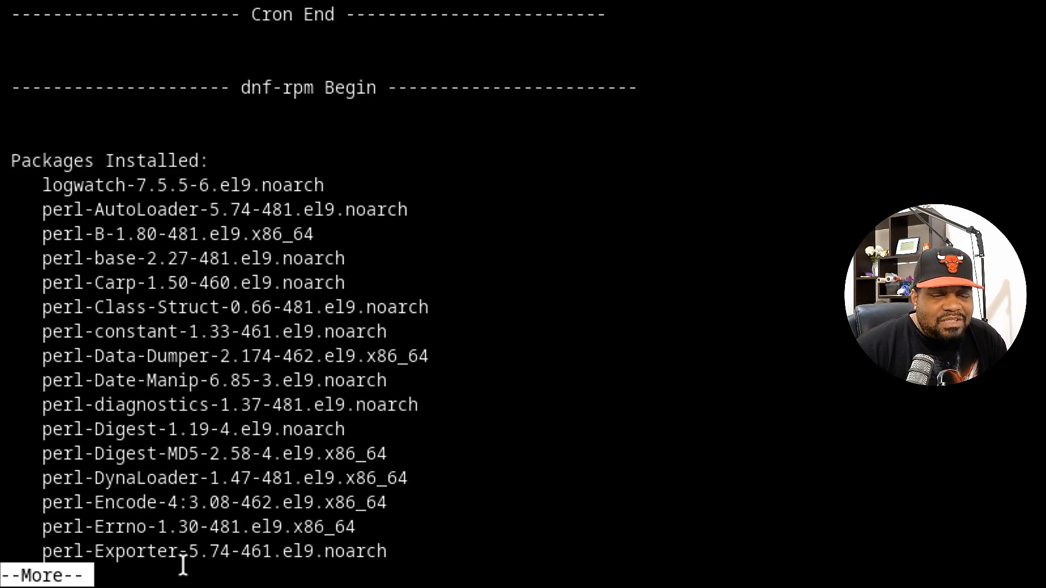
Page through the dnf-rpm, LVM, pam_unix, Postfix, connections and sudo sections.
{"action": "key", "text": "space"}
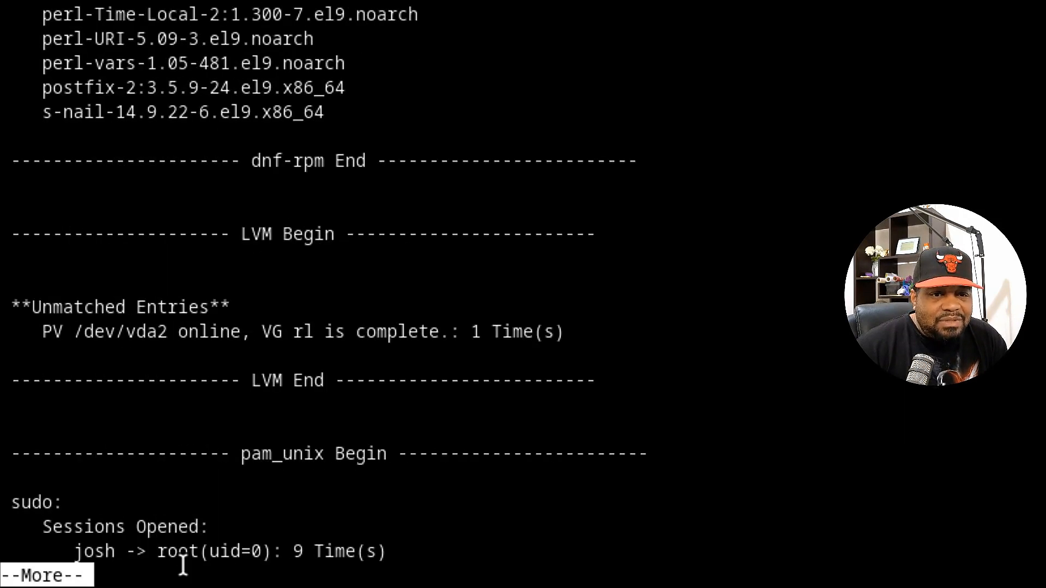
{"action": "key", "text": "space"}
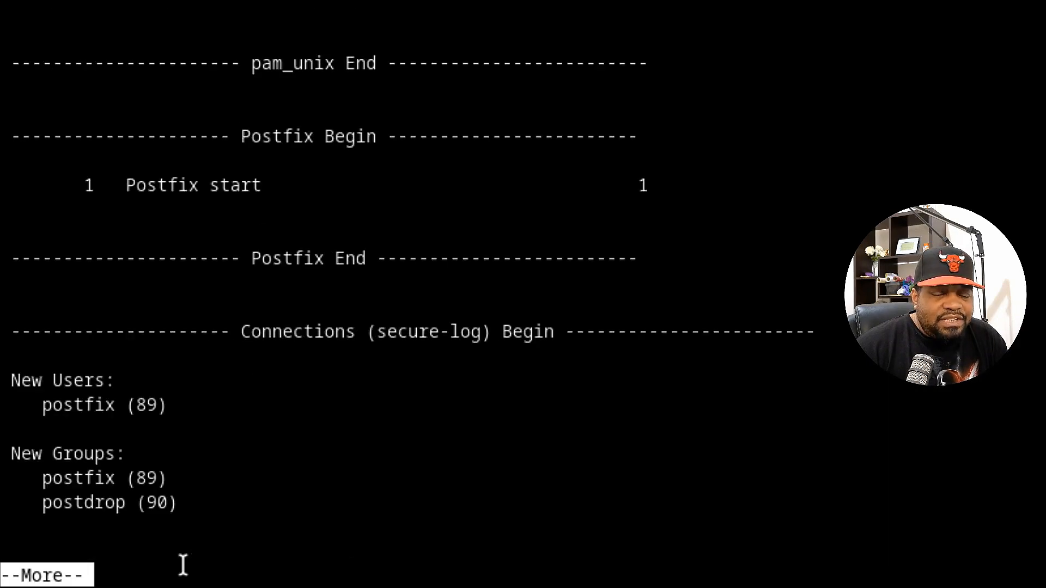
{"action": "key", "text": "space"}
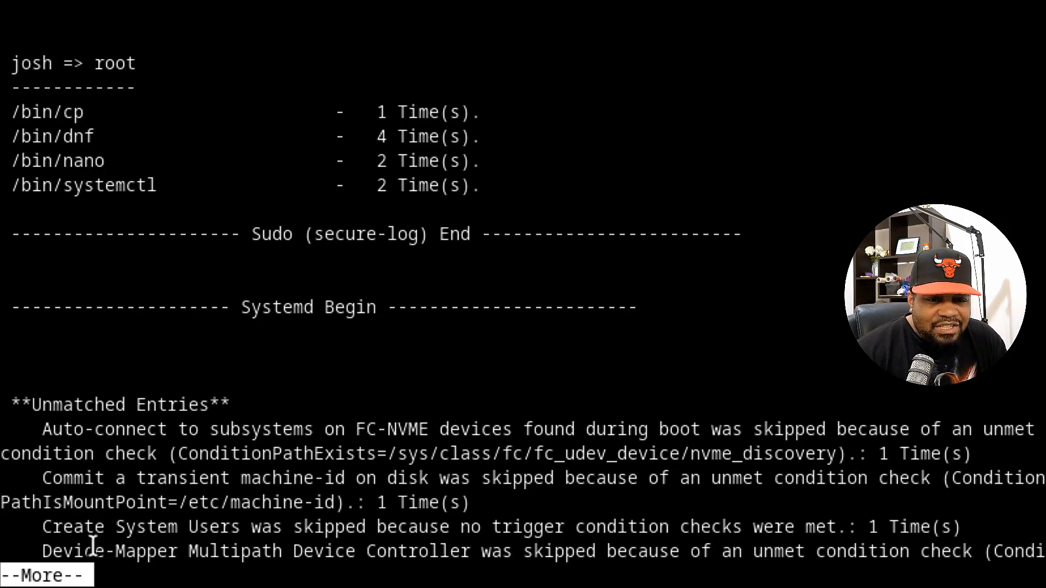
Page on to the Systemd unmatched entries for units skipped on unmet conditions.
{"action": "key", "text": "space"}
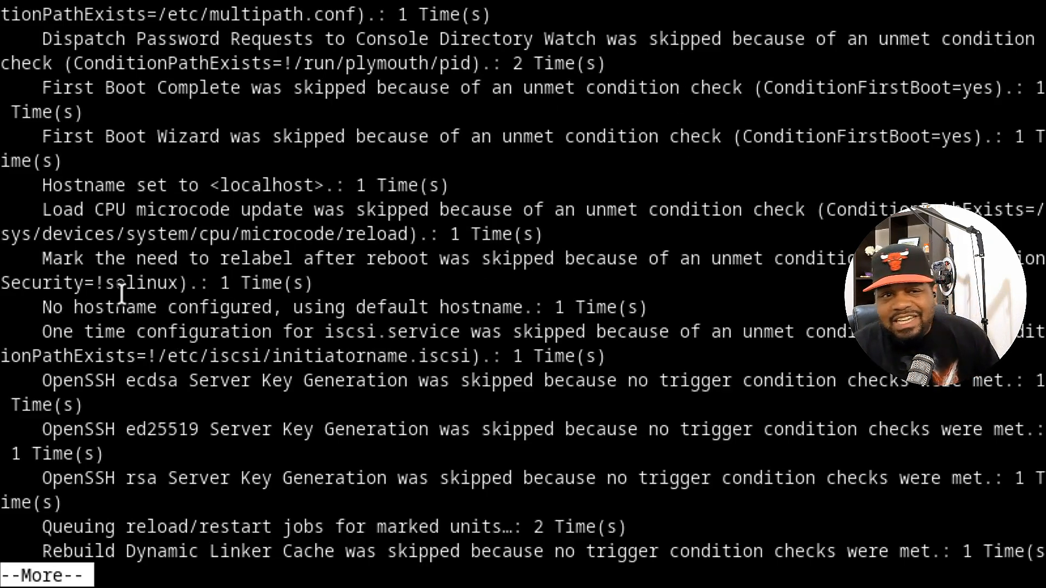
{"action": "key", "text": "space"}
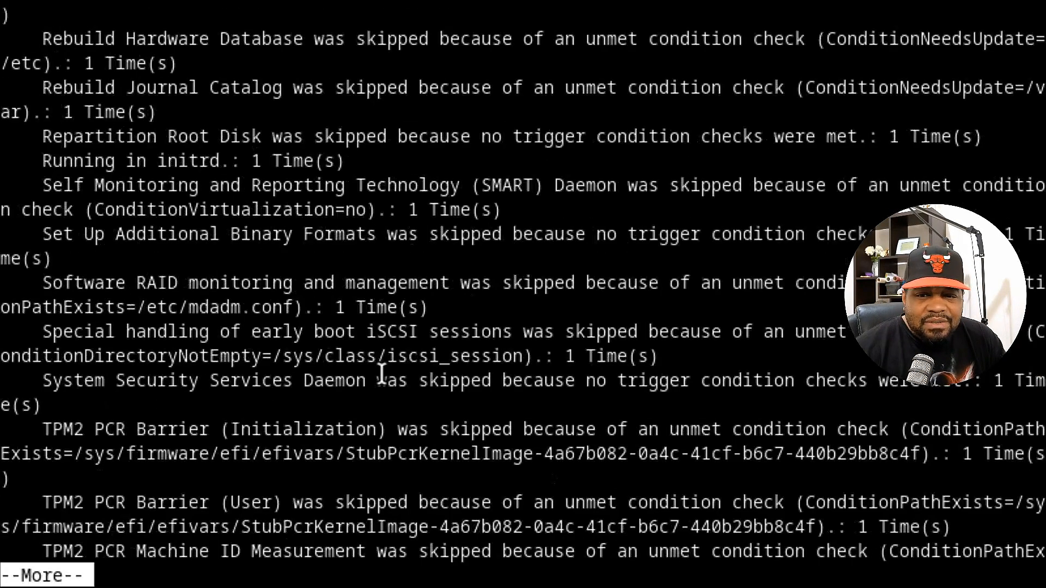
{"action": "key", "text": "space"}
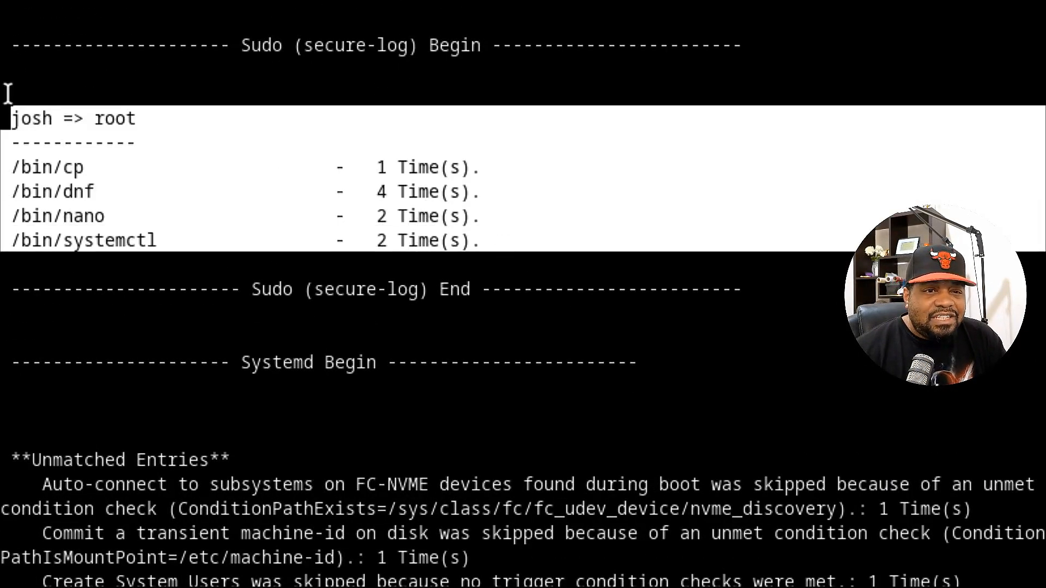
{"action": "mouse_move", "coordinate": [77, 200]}
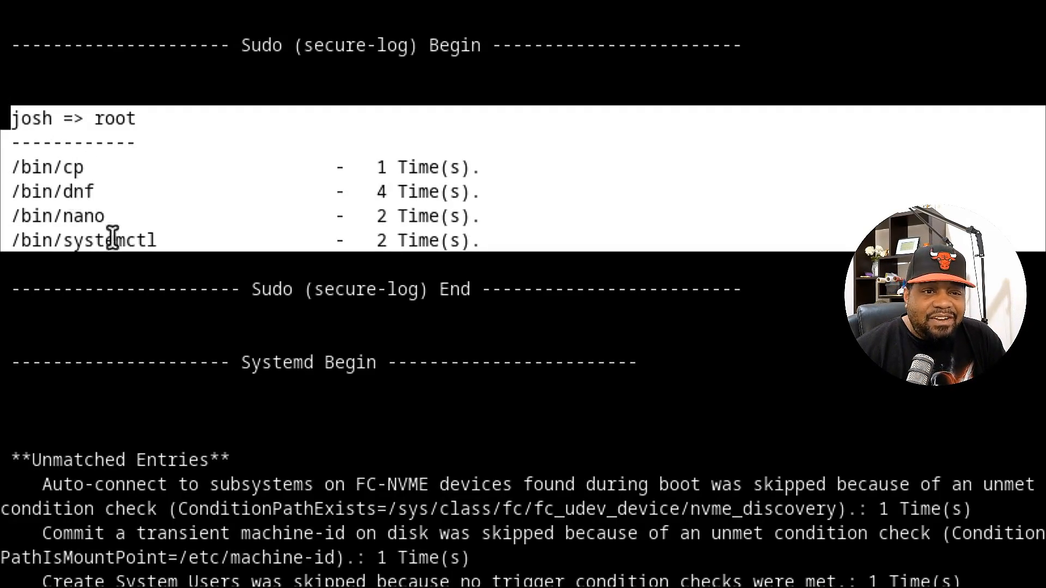
{"action": "mouse_move", "coordinate": [384, 166]}
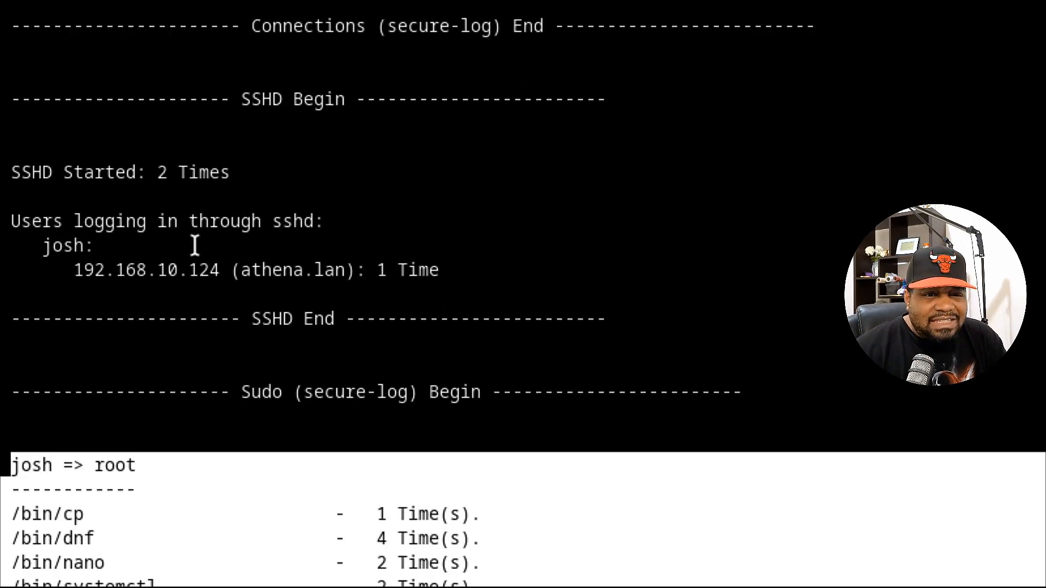
{"action": "left_click_drag", "start_coordinate": [76, 269], "coordinate": [280, 269]}
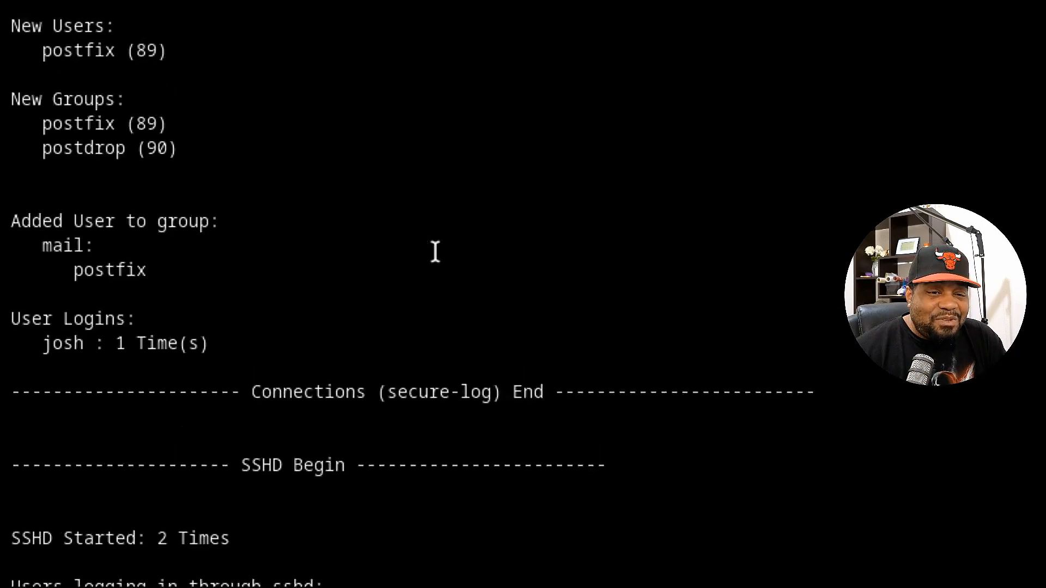
{"action": "scroll", "scroll_direction": "down", "scroll_amount": 3}
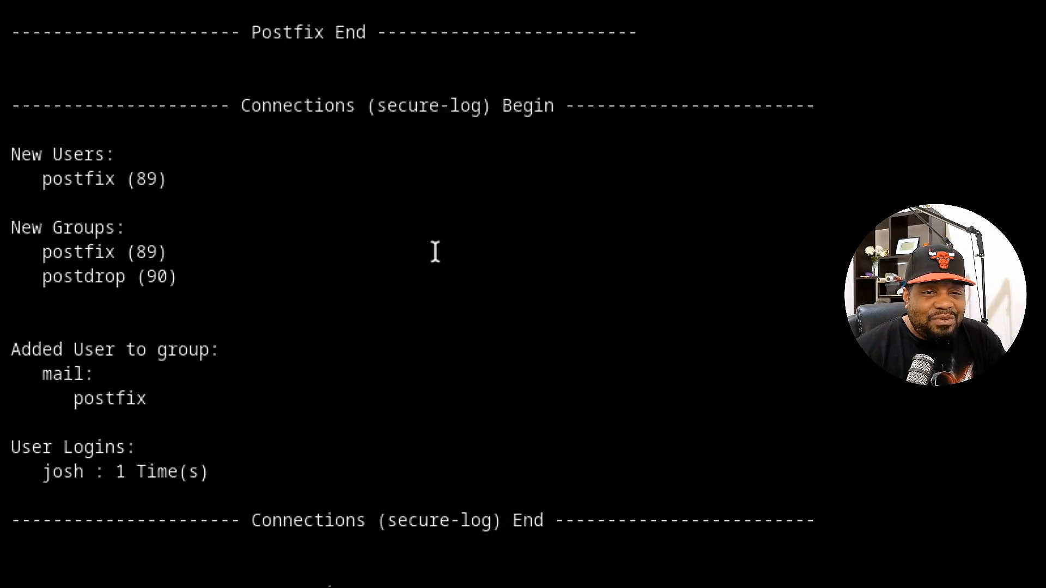